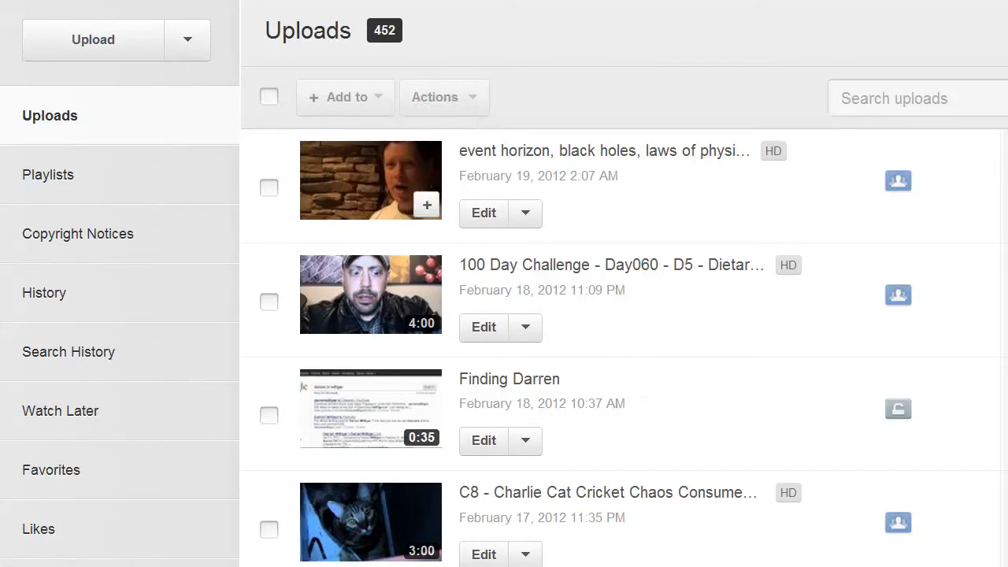
- Check the event horizon and 100 Day Challenge uploads and browse the Add to playlist list
left_click(268, 187)
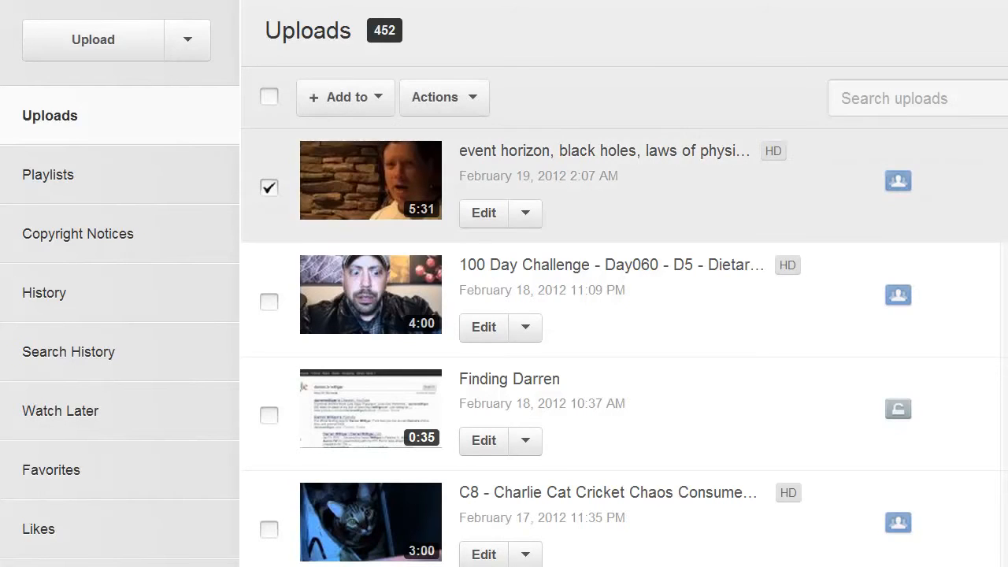
left_click(268, 302)
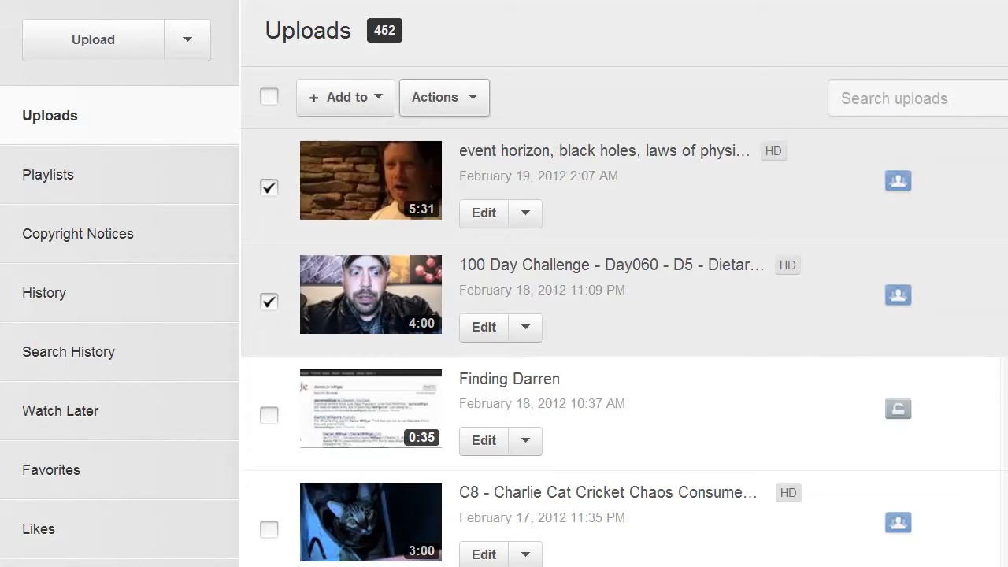
left_click(343, 98)
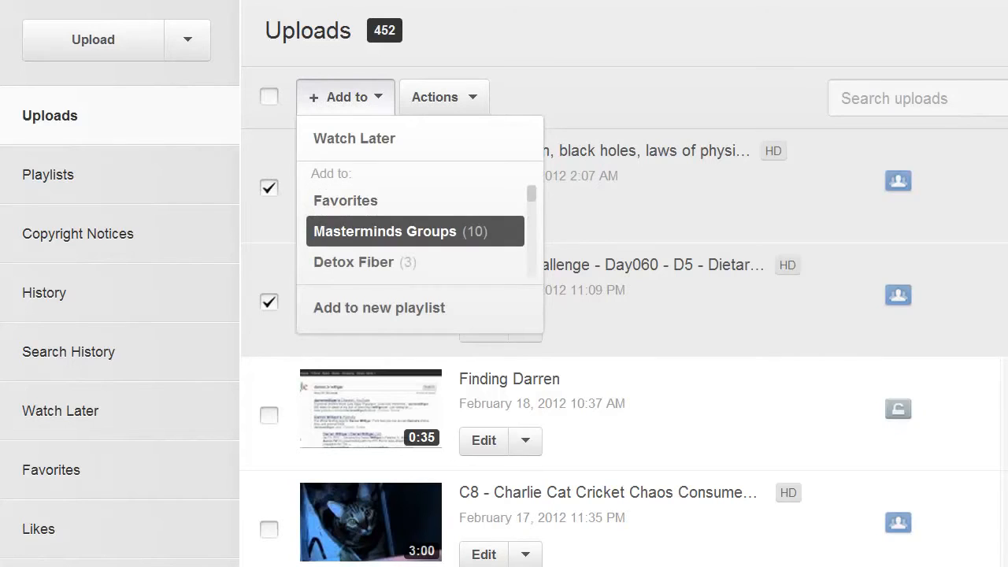
scroll("down", 3)
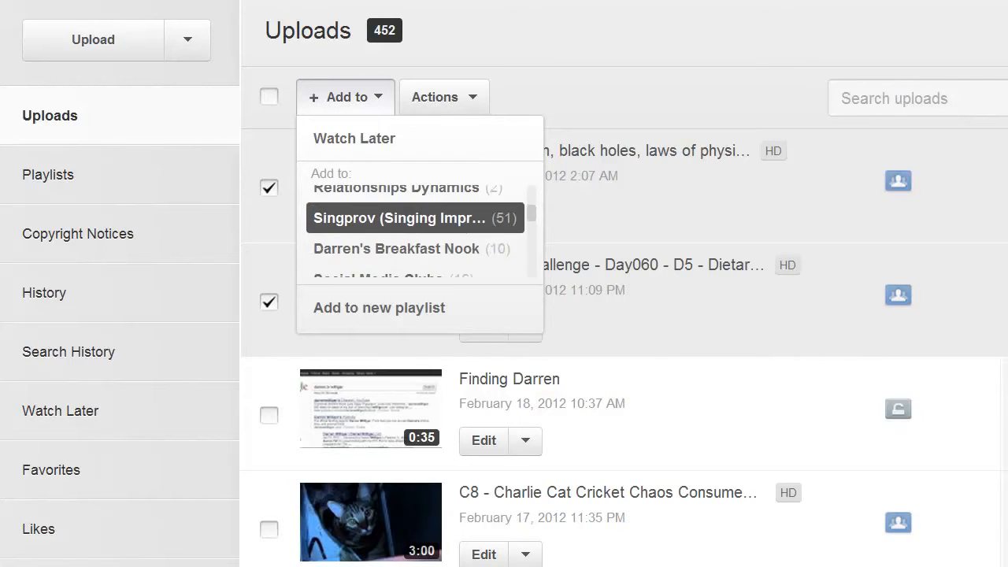
scroll("down", 3)
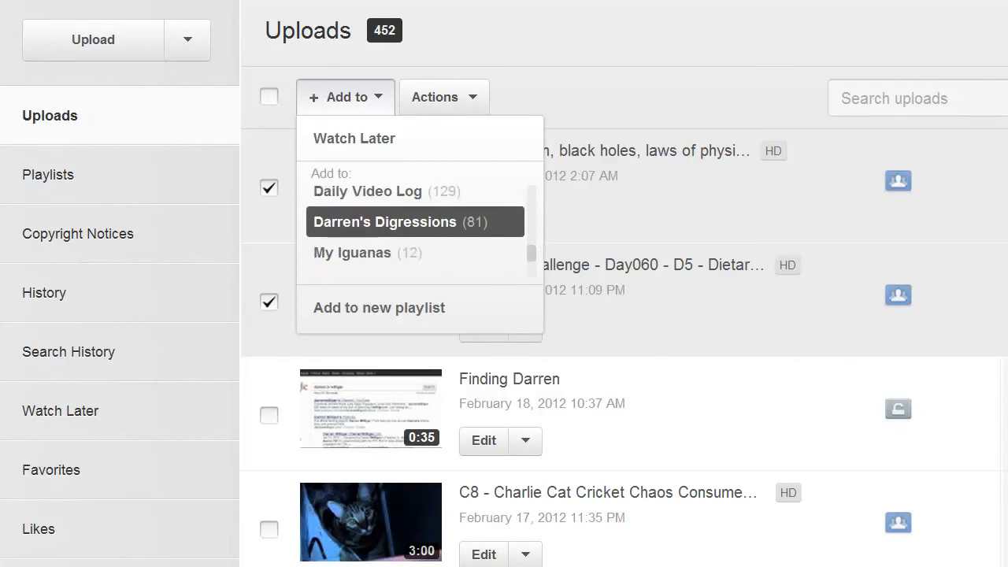
mouse_move(378, 307)
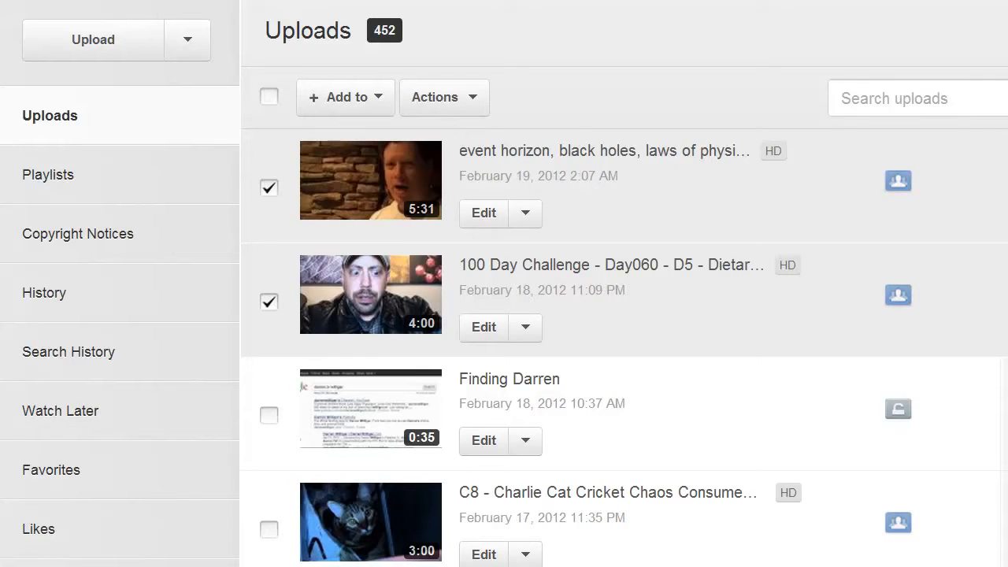
- Search the uploads for 'money' to list the 8 money-related videos
type("money")
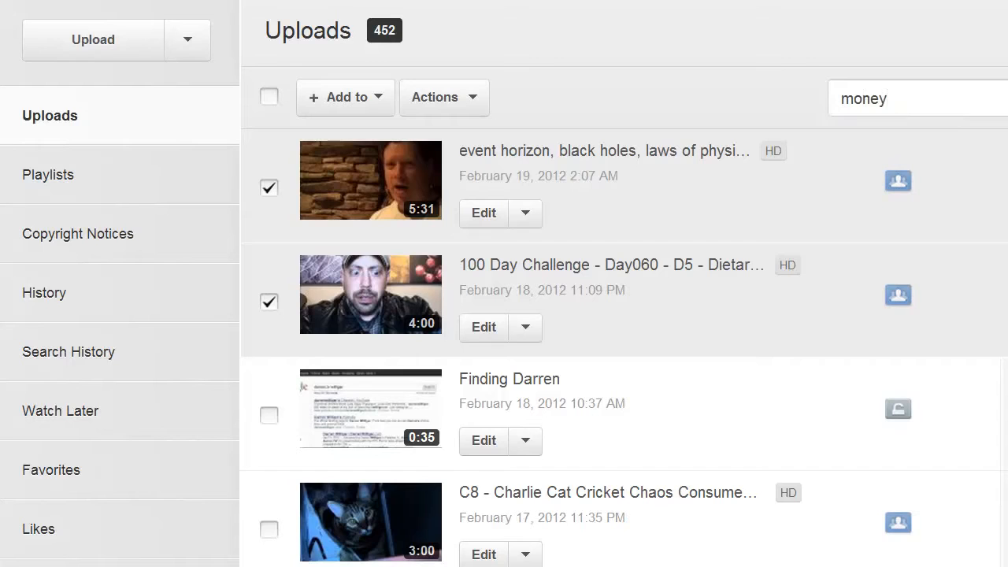
key("Enter")
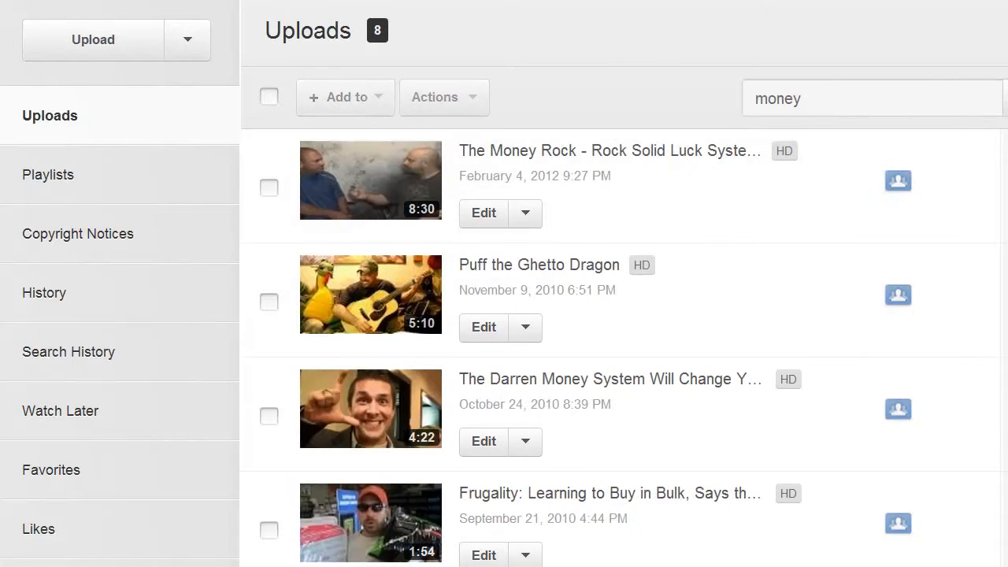
- Check The Money Rock and other money videos, then bring up the add-to-playlist options
left_click(268, 189)
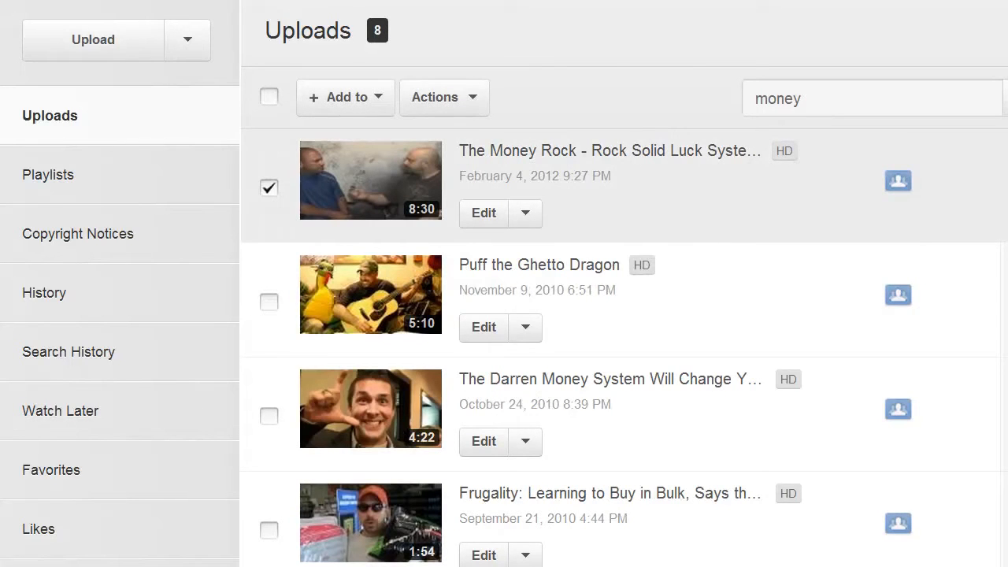
left_click(268, 303)
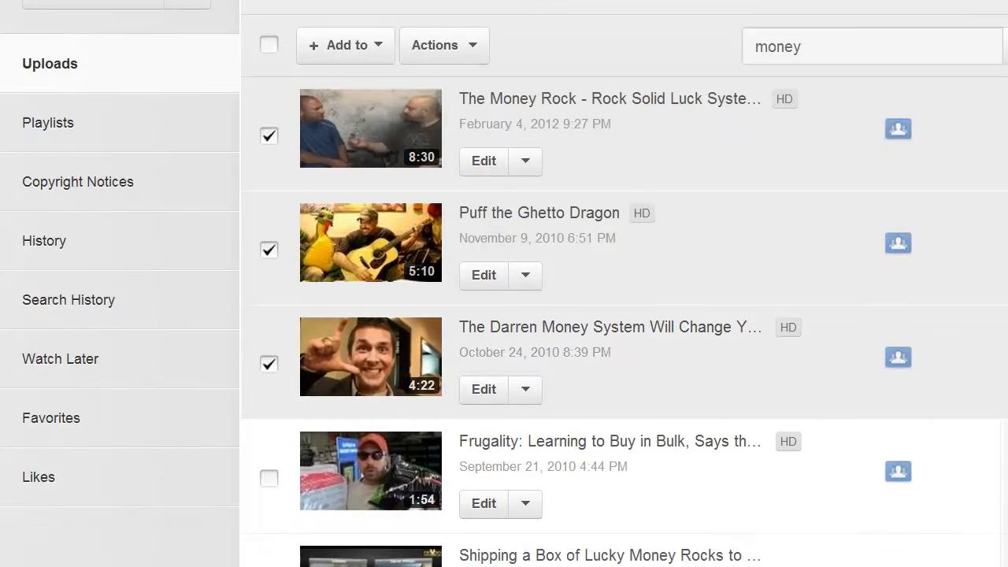
scroll("down", 3)
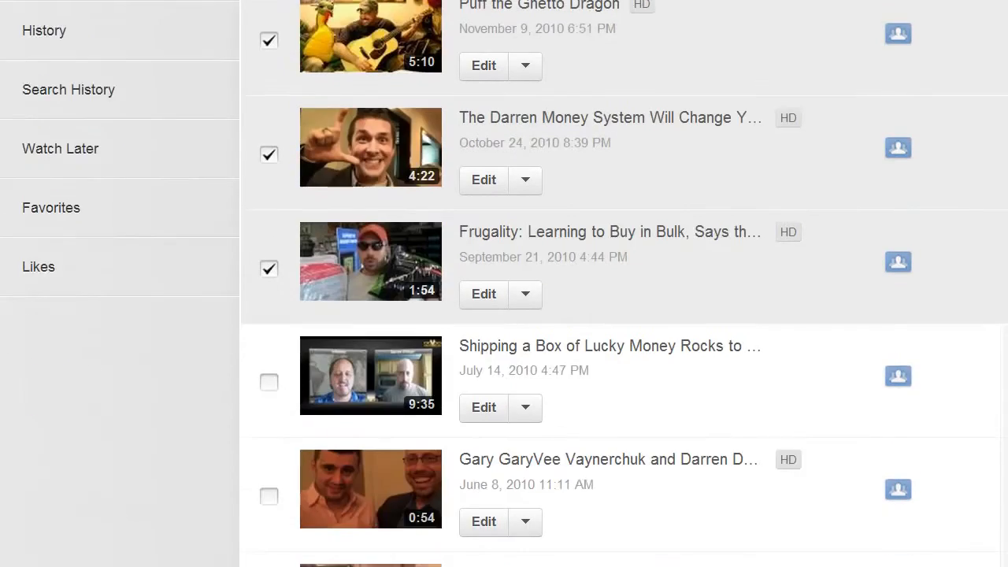
scroll("down", 3)
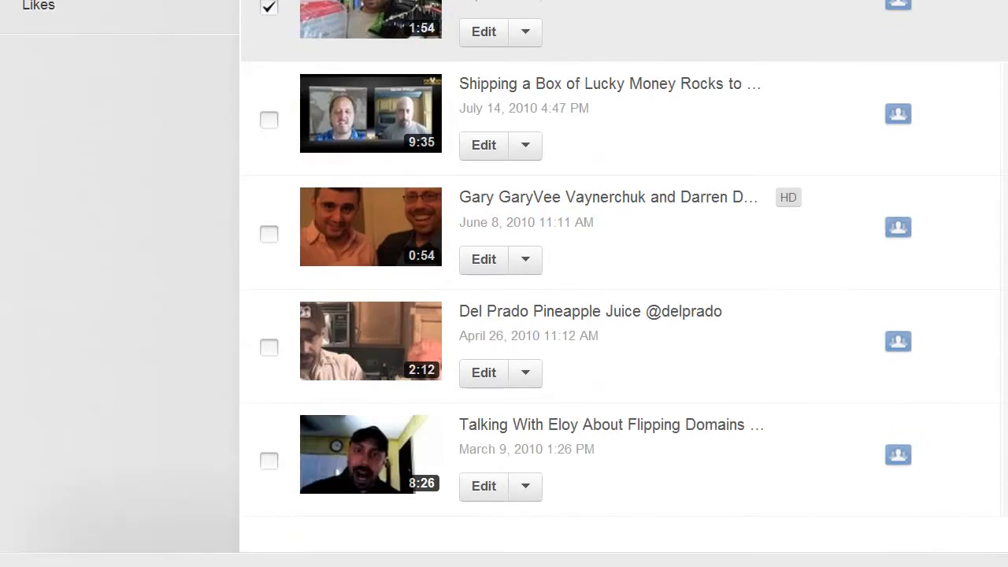
scroll("down", 3)
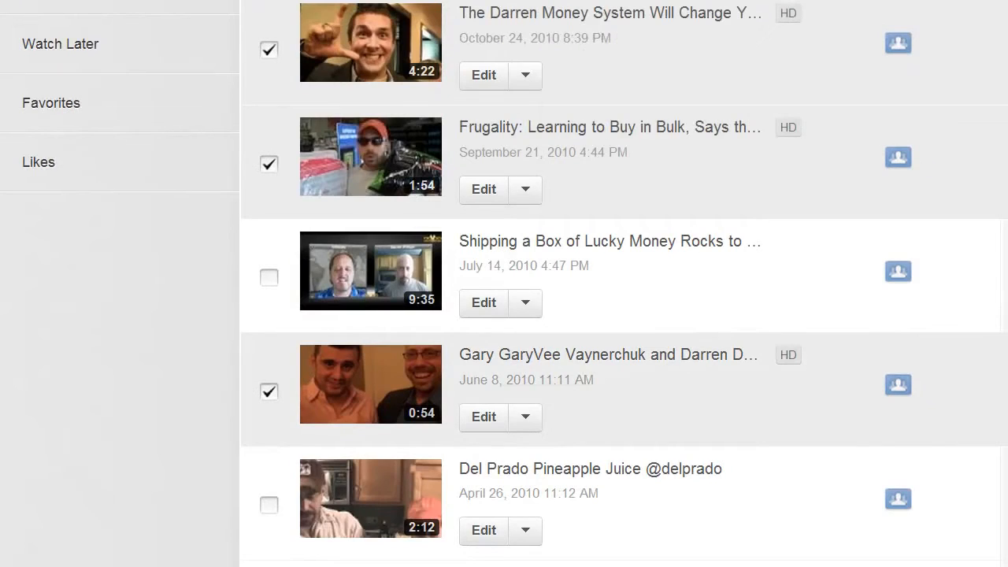
left_click(268, 277)
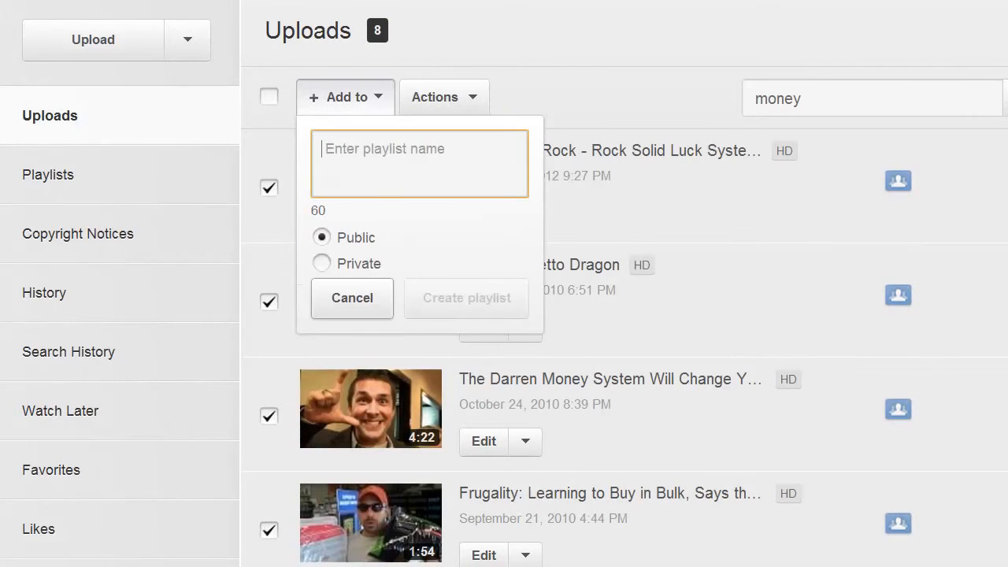
- Name the new public playlist 'Money' and create it from the checked videos
type("M")
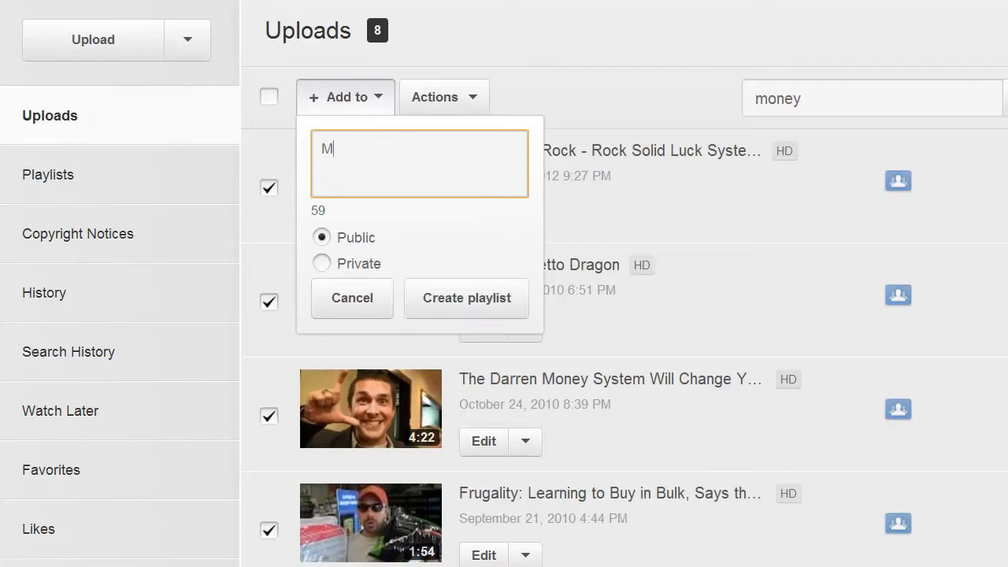
type("oney")
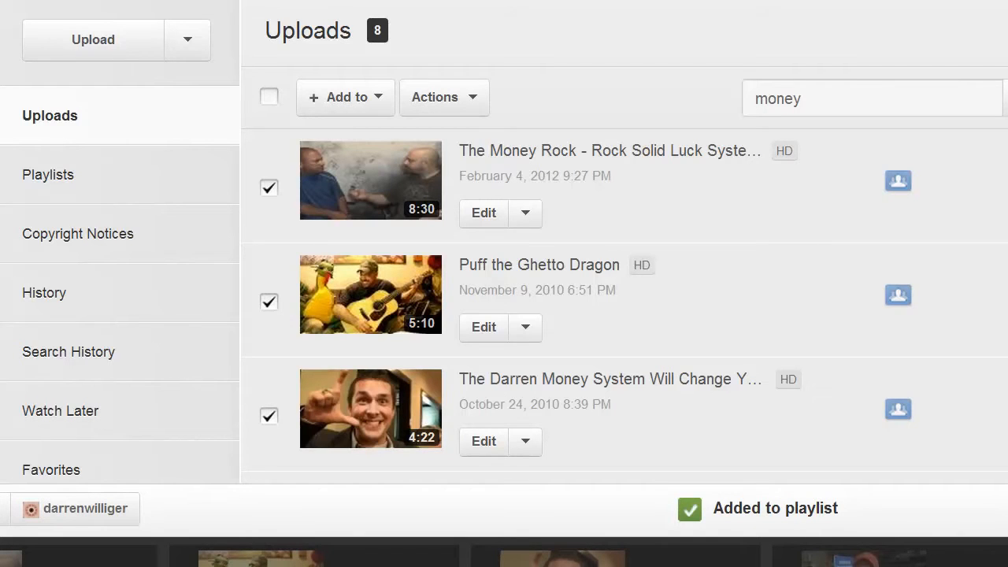
scroll("down", 3)
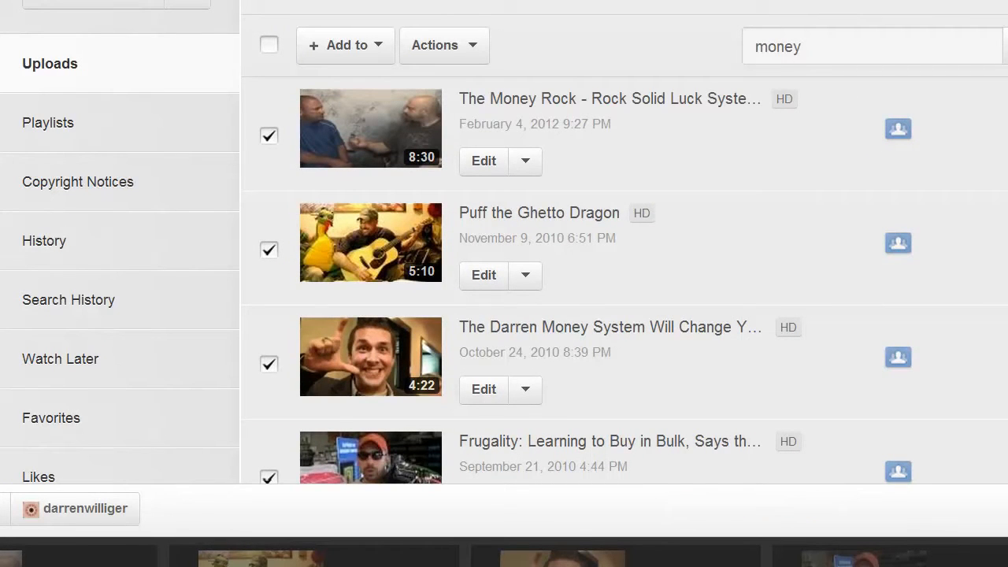
- Clear the video selection and browse the Playlists list, Money first with 6 videos
left_click(267, 44)
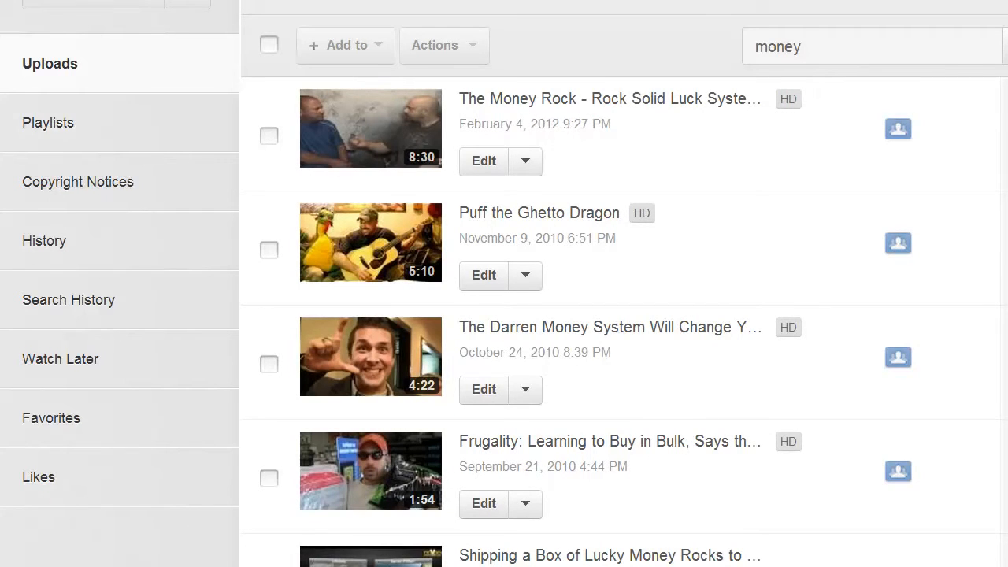
left_click(47, 123)
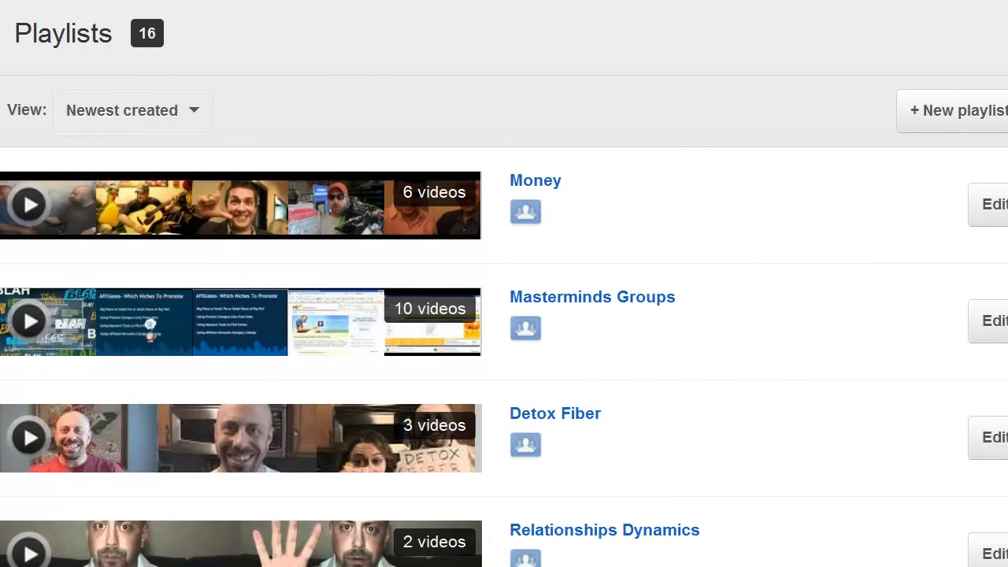
mouse_move(240, 205)
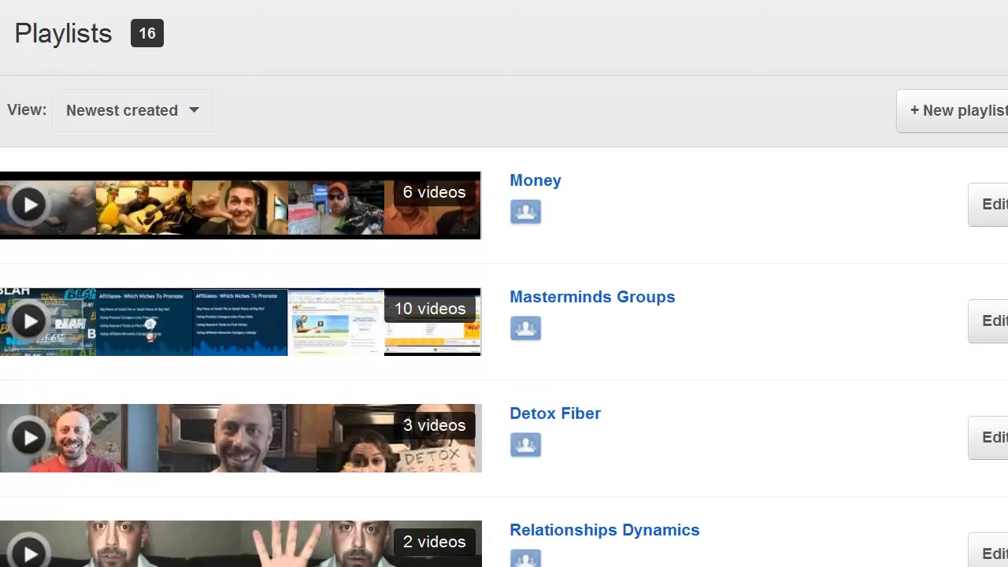
scroll("down", 3)
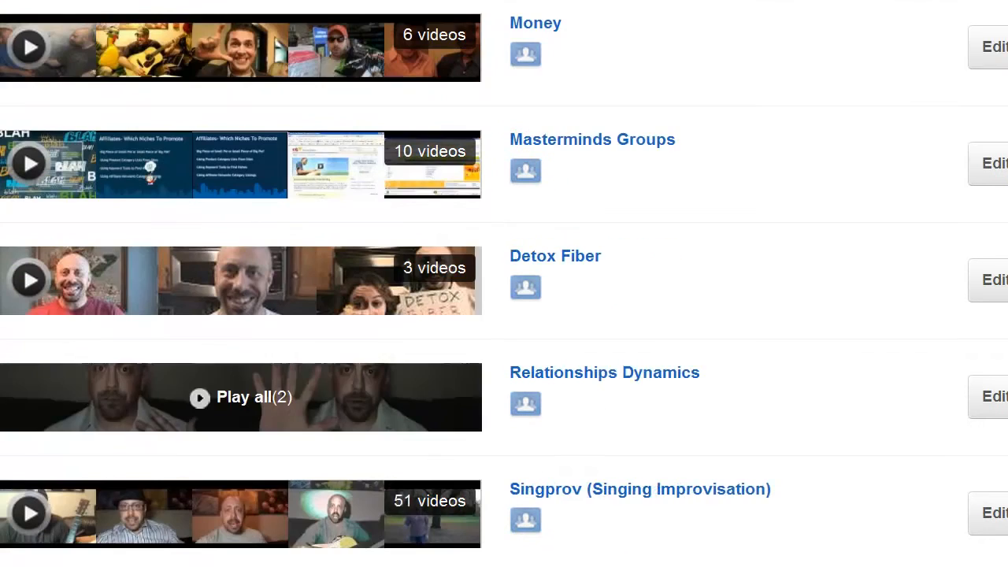
scroll("down", 3)
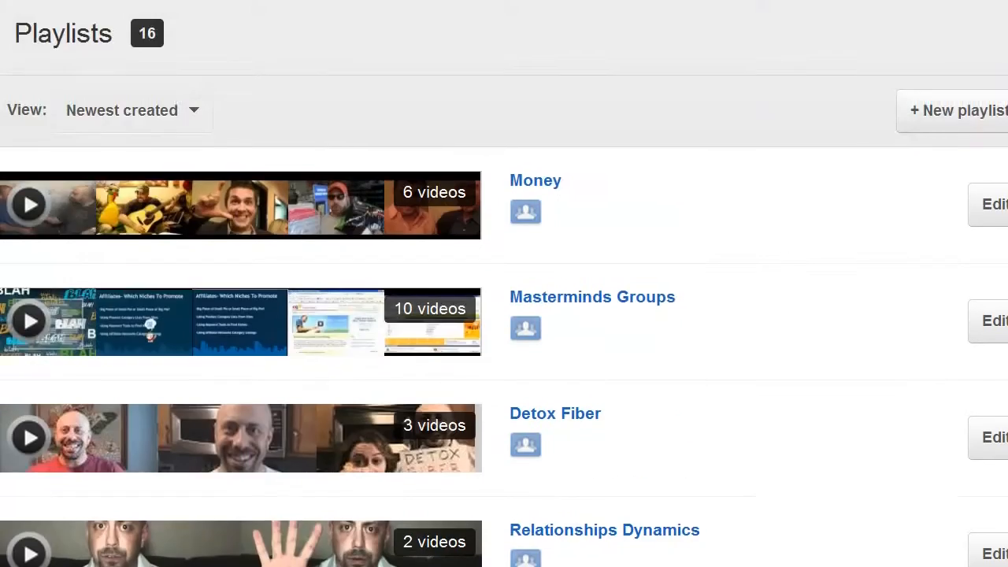
scroll("down", 3)
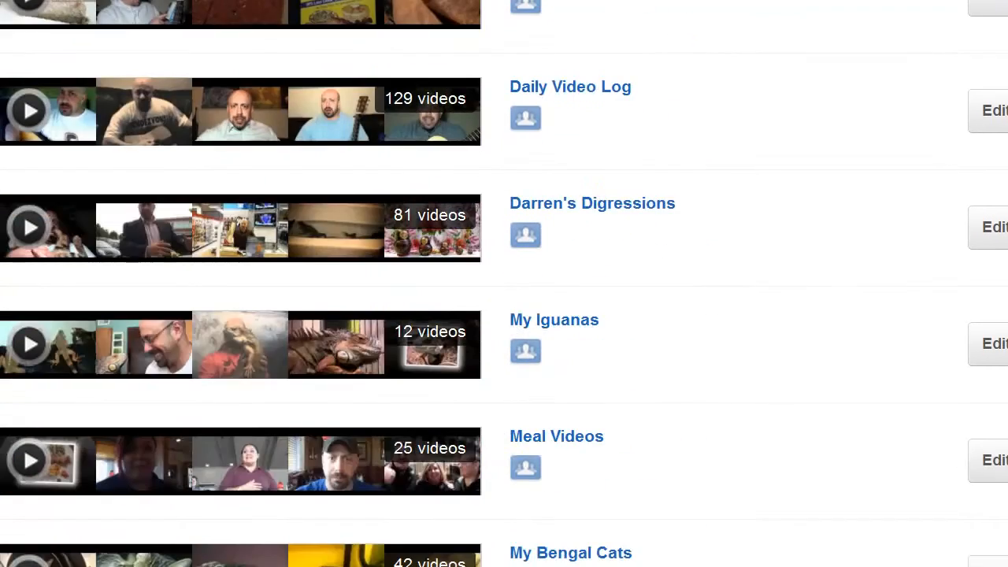
scroll("down", 3)
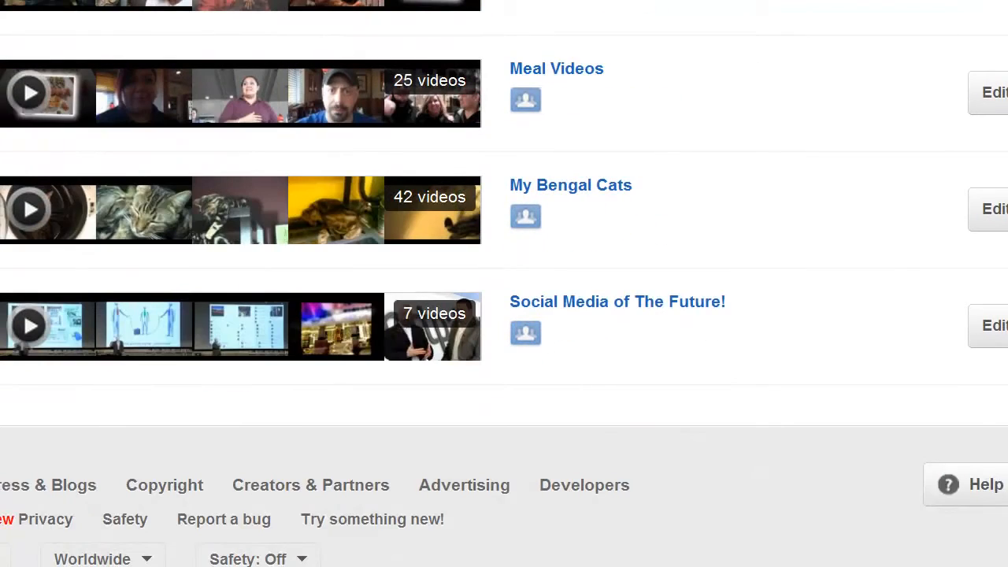
scroll("down", 3)
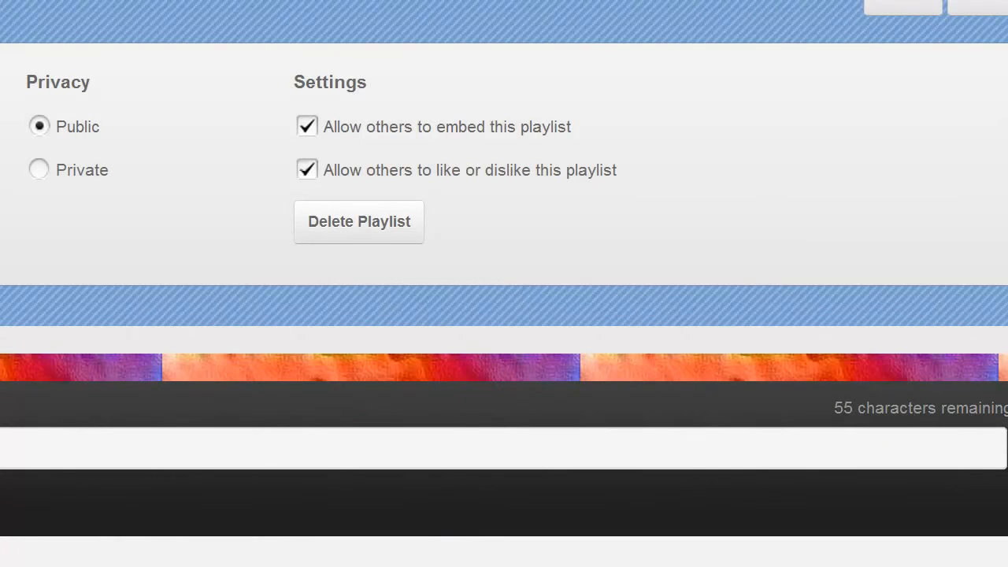
- Switch off the Money playlist's liking option and return to its 6-video page
scroll("down", 3)
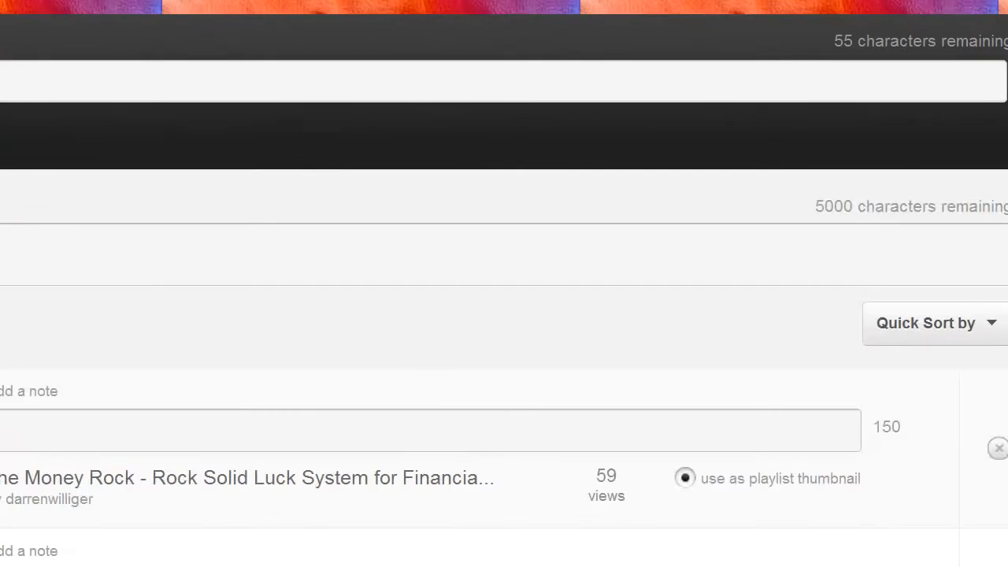
scroll("down", 3)
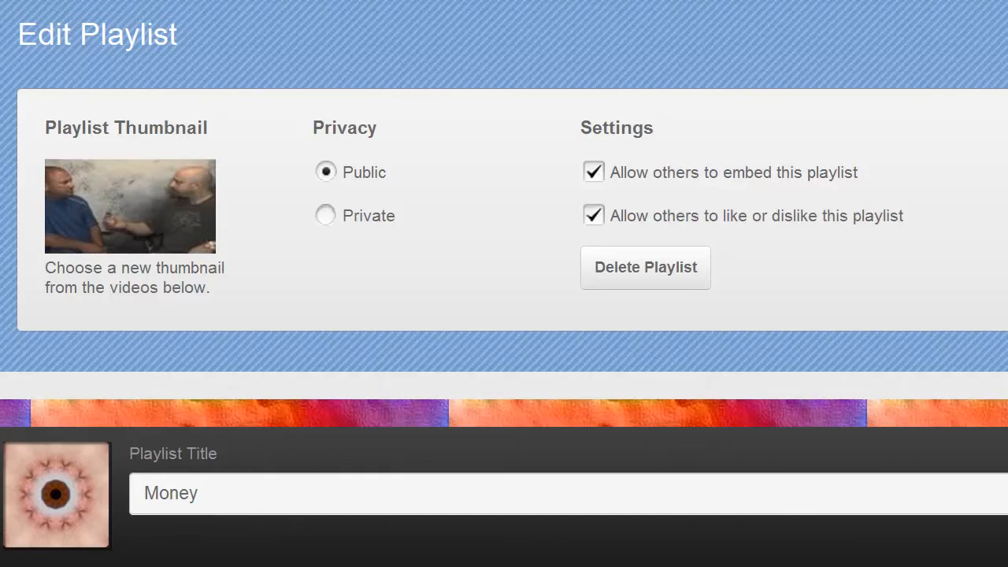
scroll("down", 3)
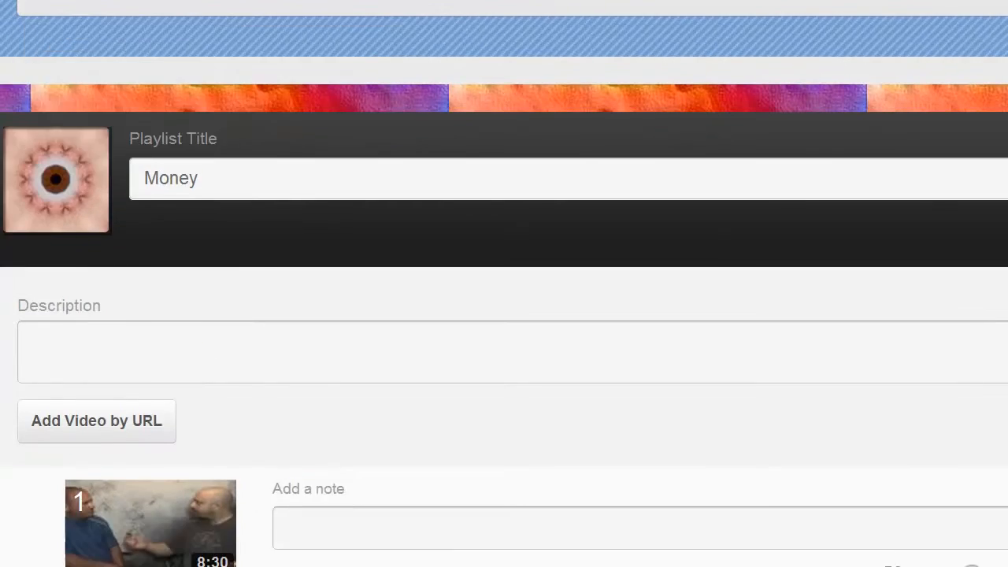
scroll("down", 3)
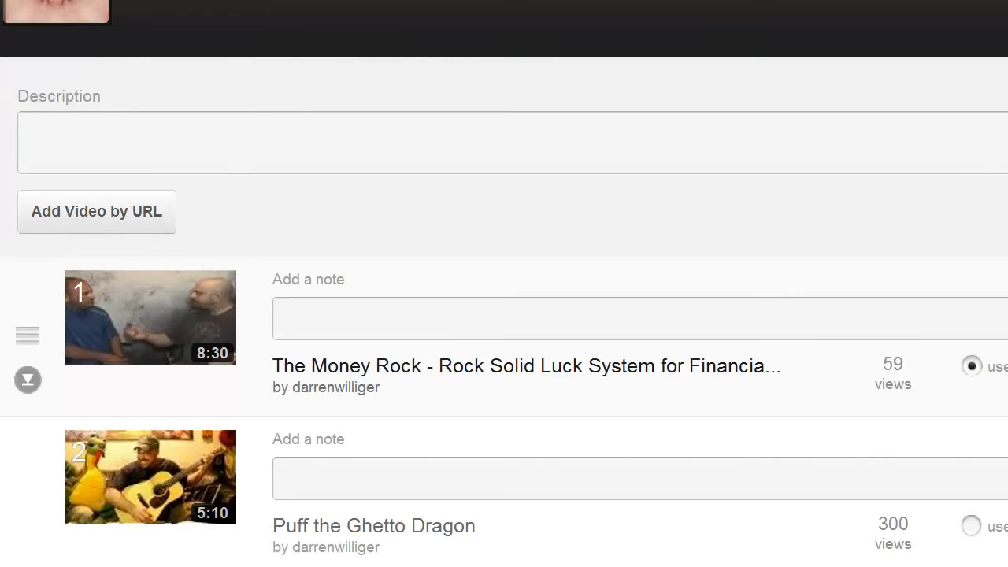
scroll("down", 3)
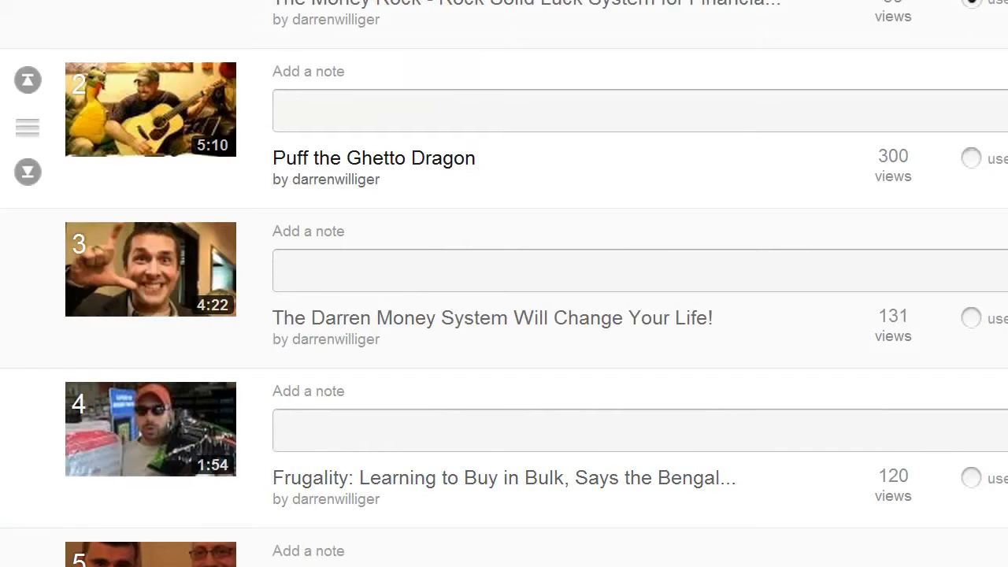
left_click(971, 318)
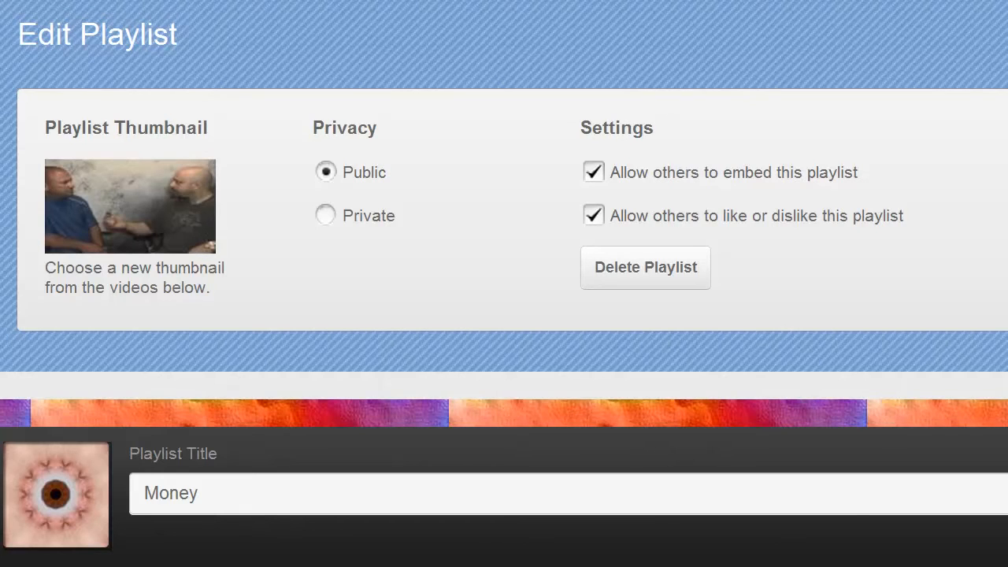
left_click(593, 214)
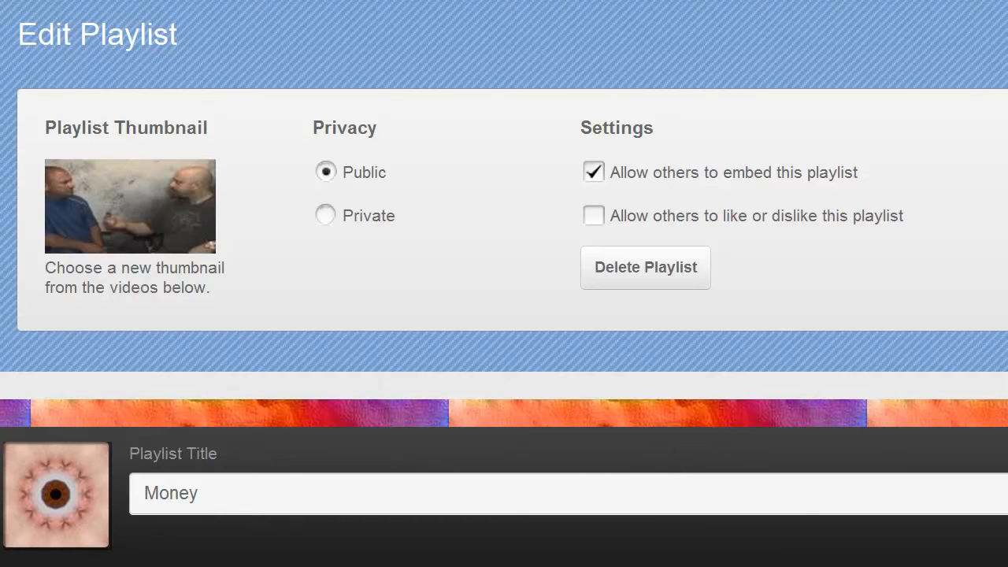
left_click(593, 214)
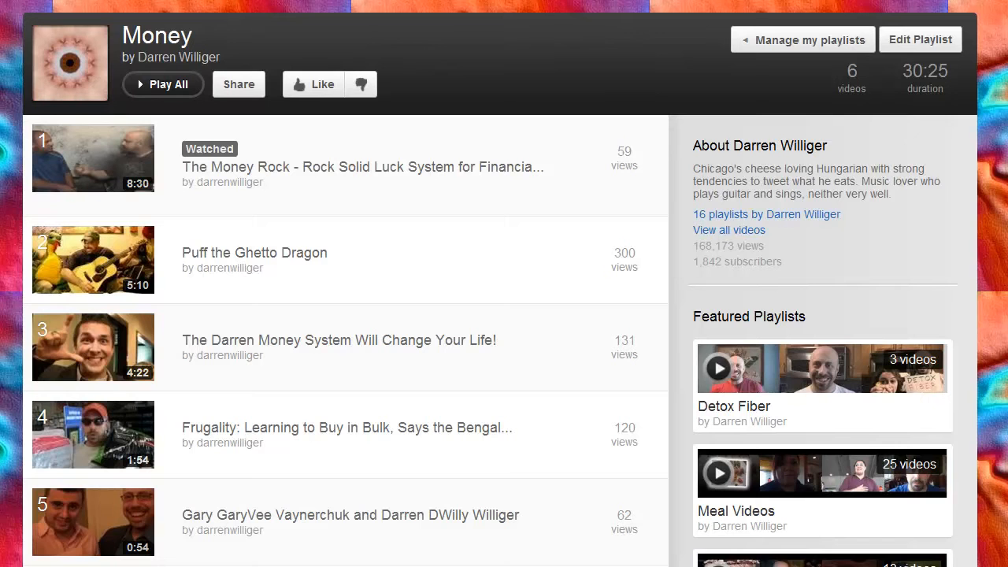
- Edit the Money playlist and scroll down to its video list for reordering
left_click(920, 40)
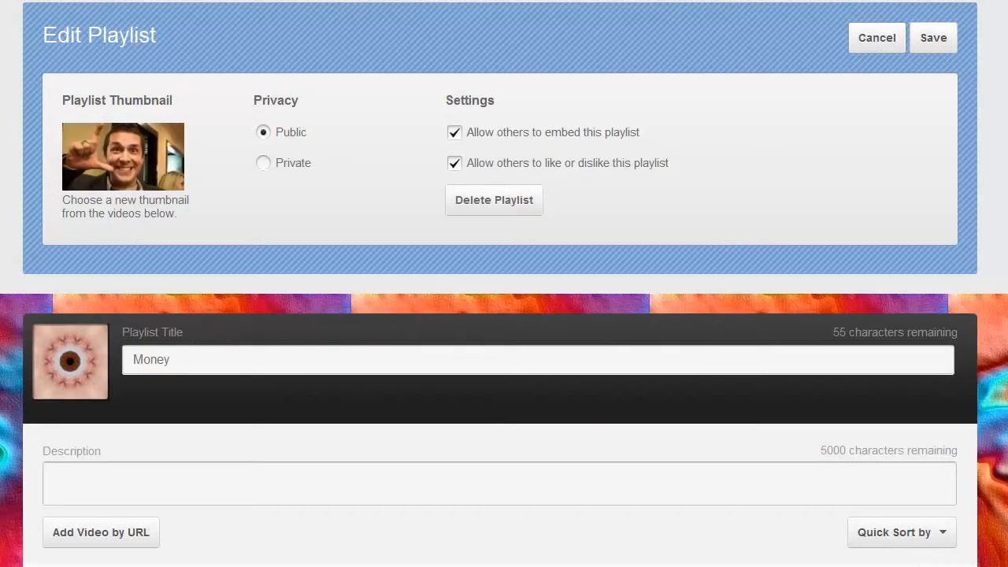
scroll("down", 3)
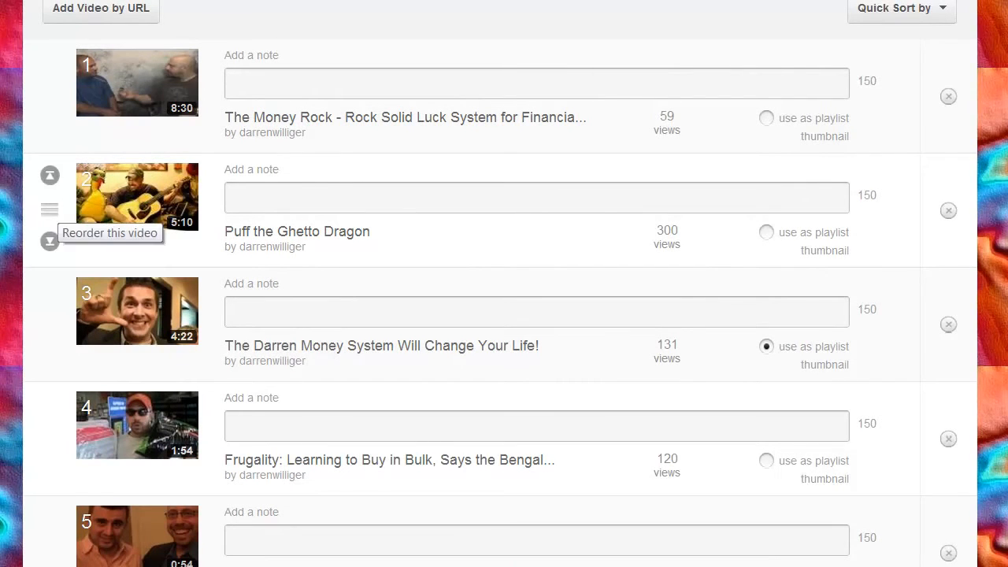
scroll("down", 3)
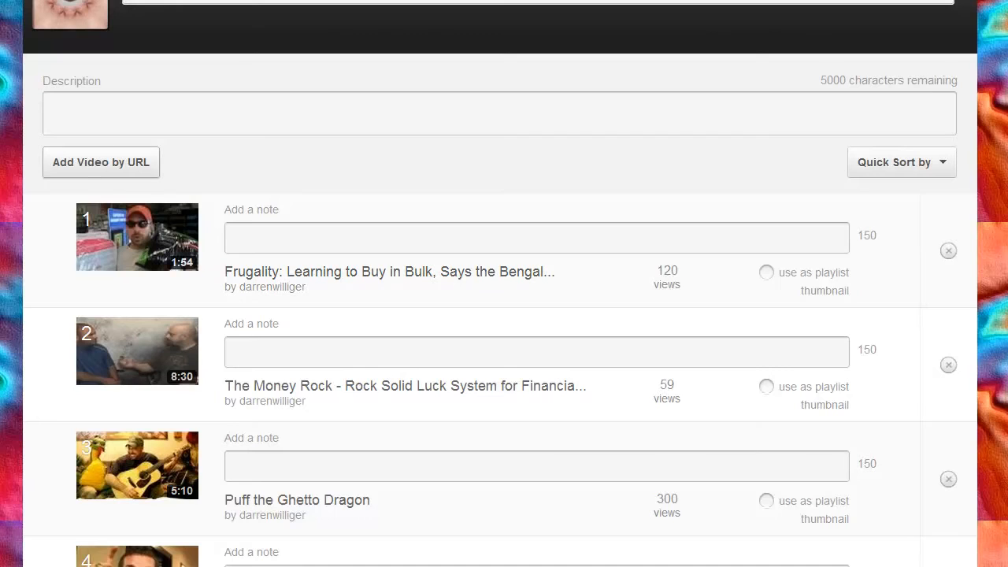
left_click(101, 161)
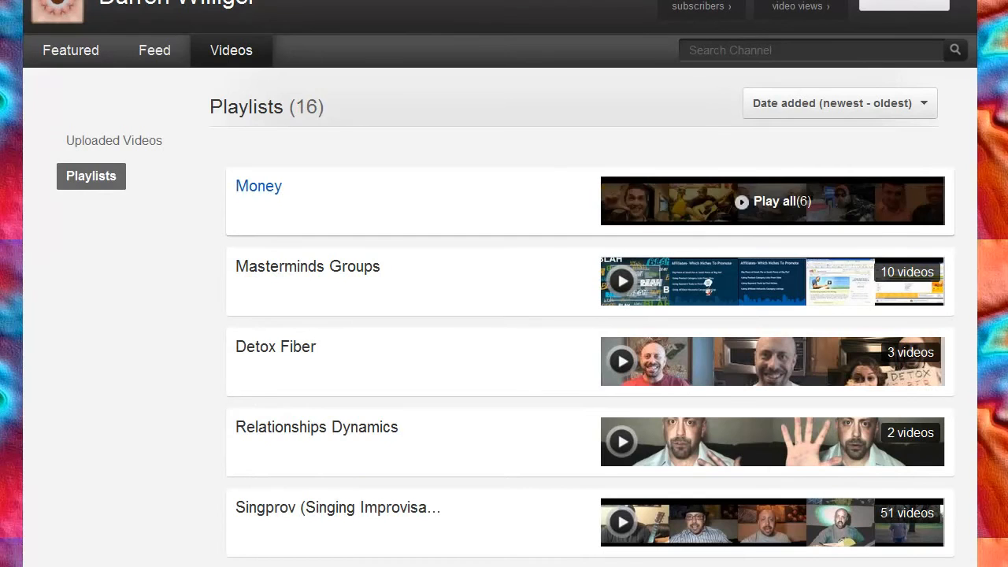
scroll("down", 3)
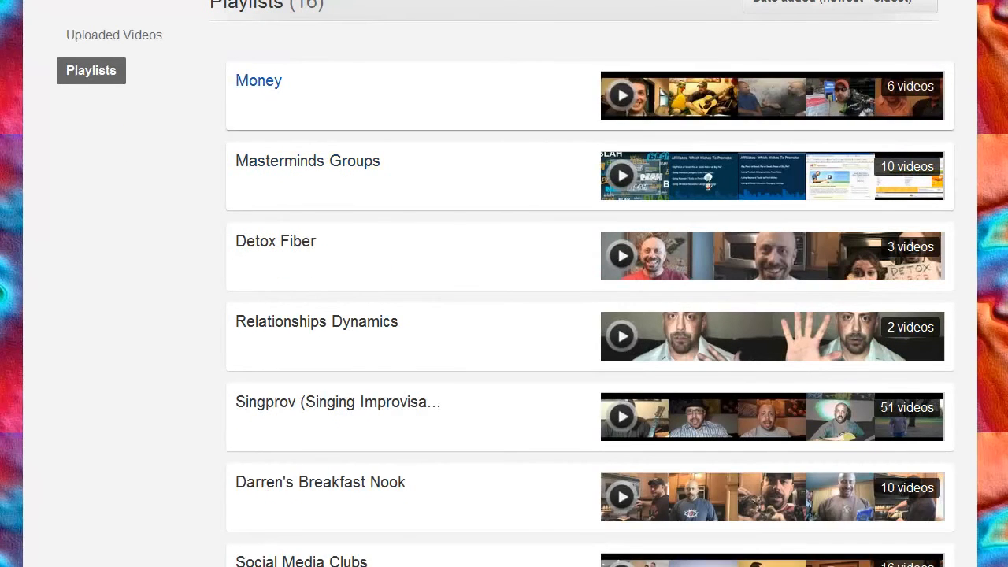
scroll("down", 3)
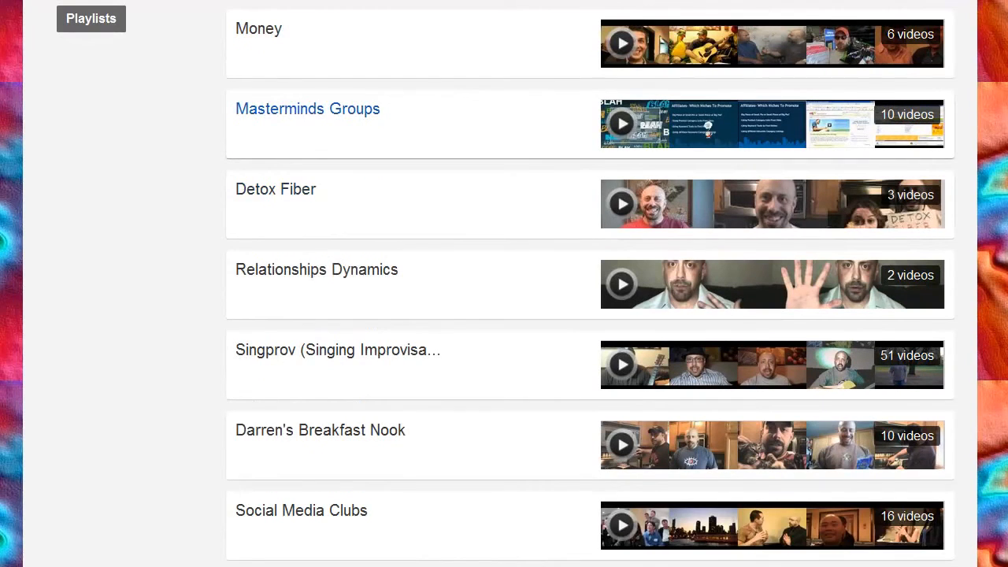
scroll("down", 3)
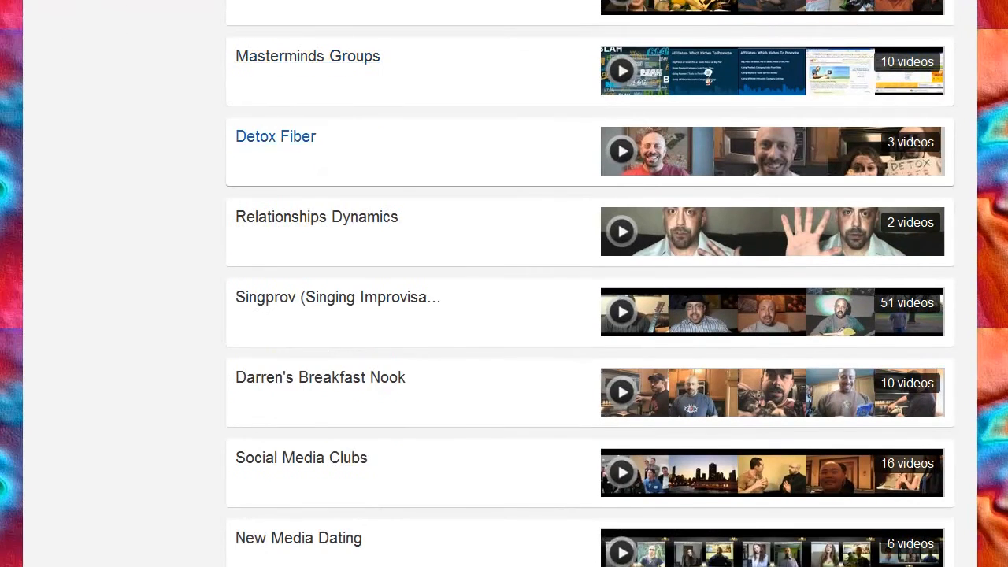
scroll("down", 3)
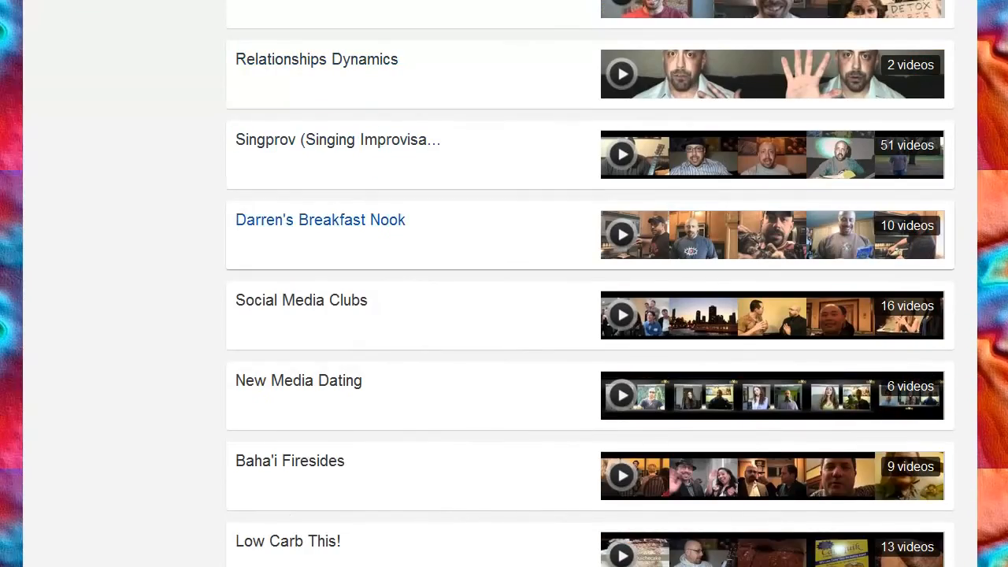
scroll("down", 3)
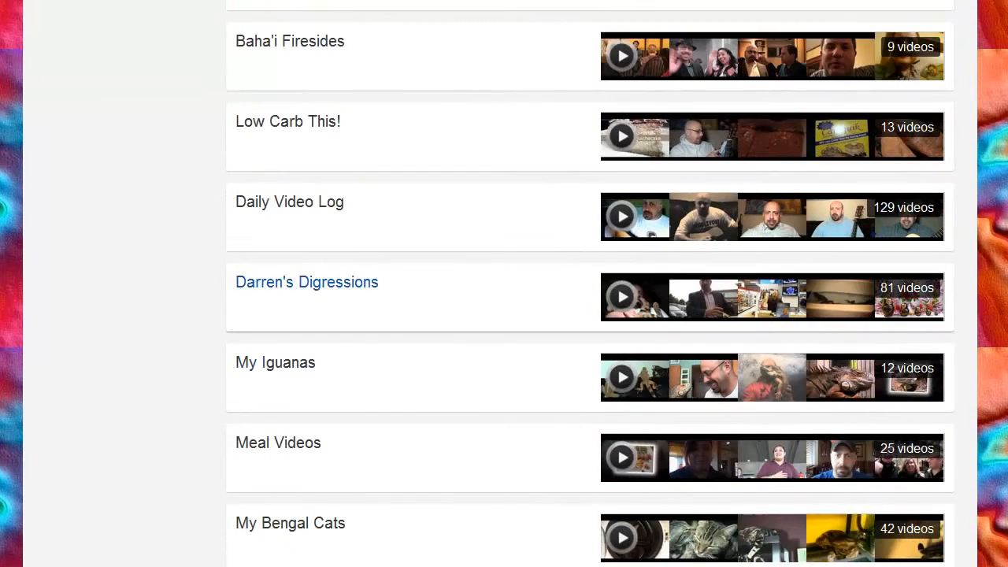
scroll("down", 3)
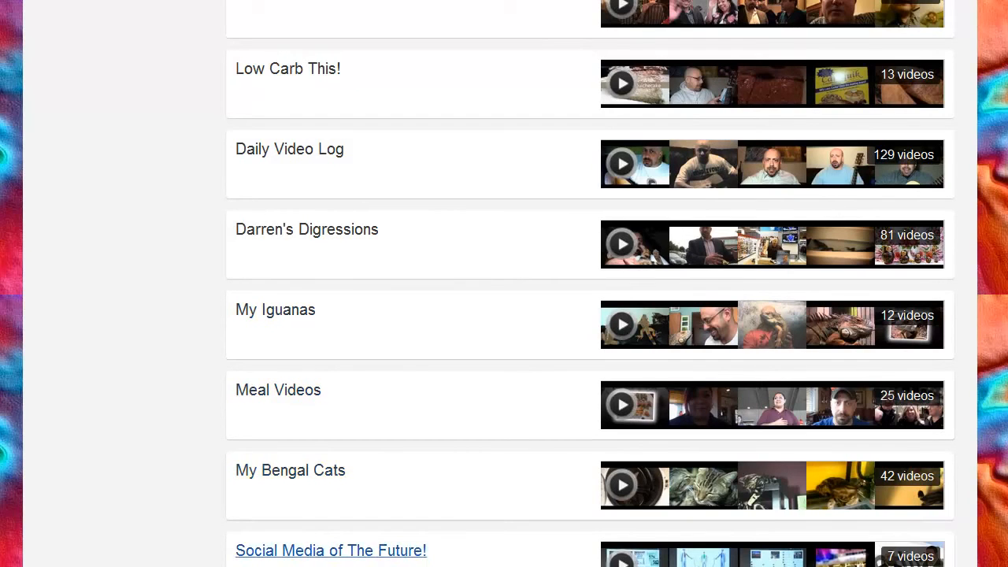
mouse_move(287, 69)
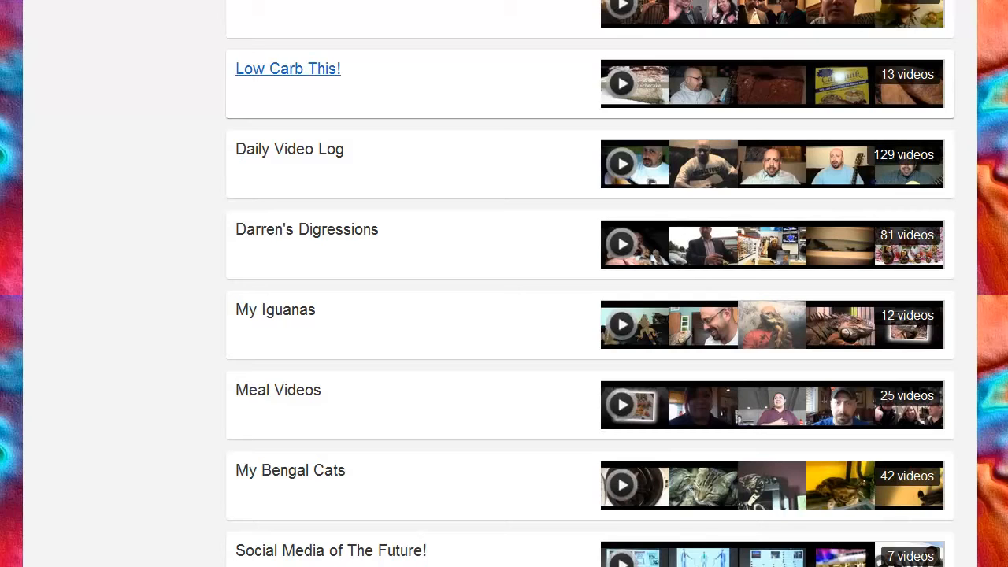
mouse_move(306, 230)
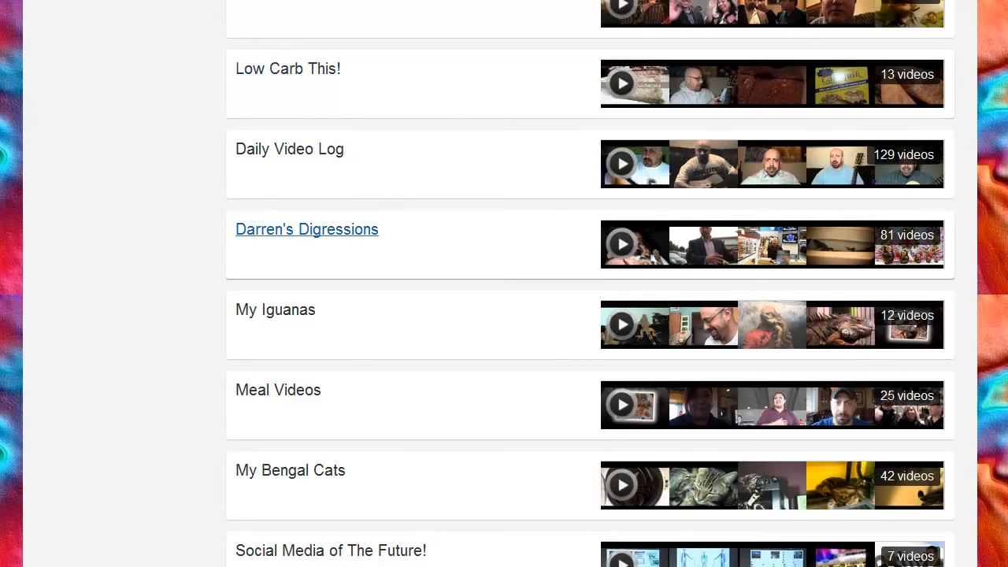
scroll("down", 3)
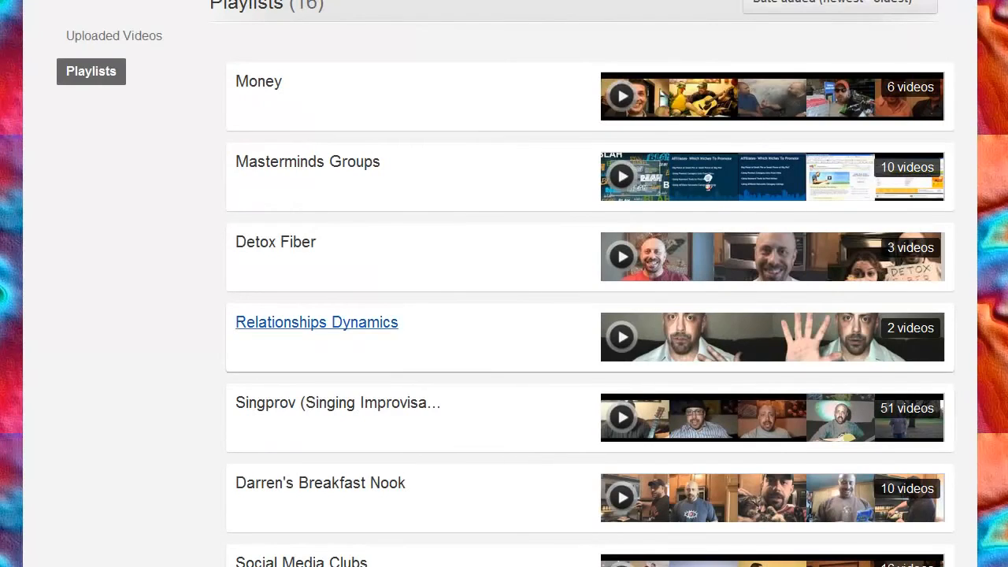
scroll("down", 3)
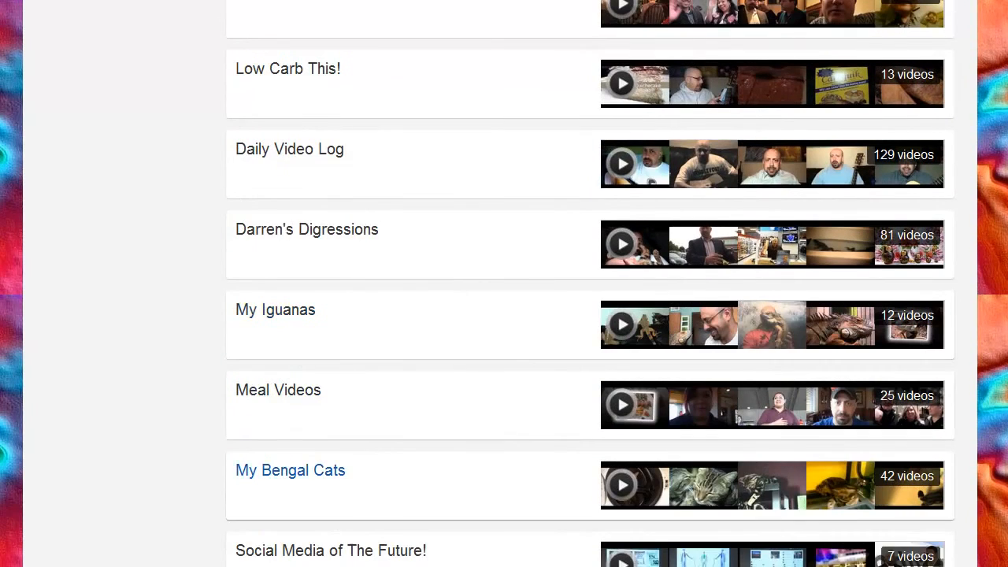
scroll("down", 3)
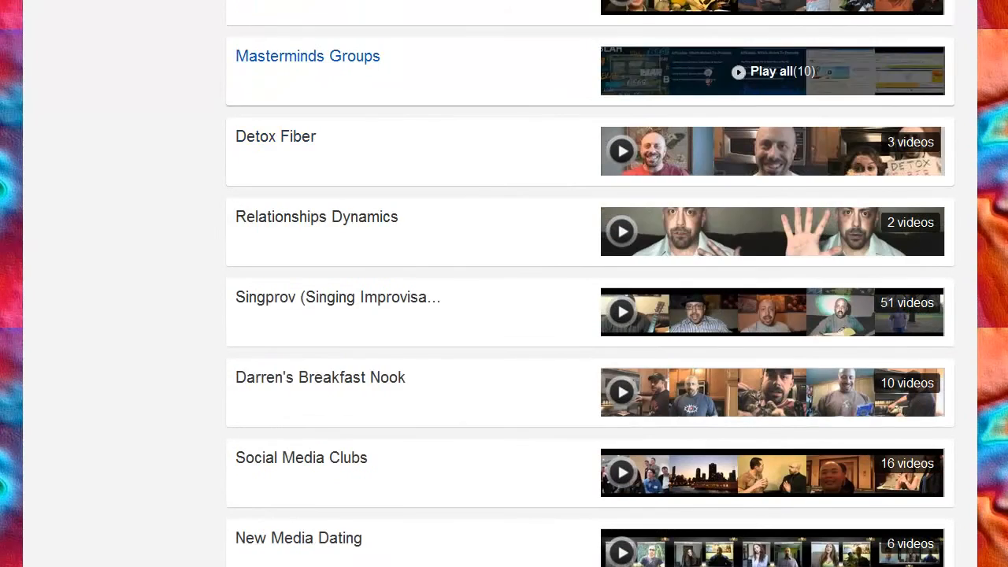
scroll("down", 3)
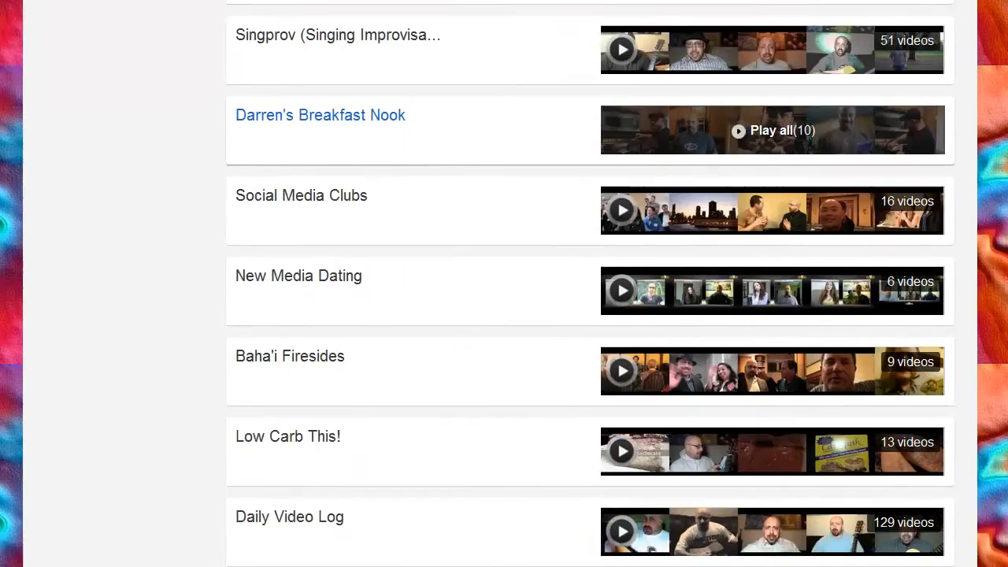
scroll("down", 3)
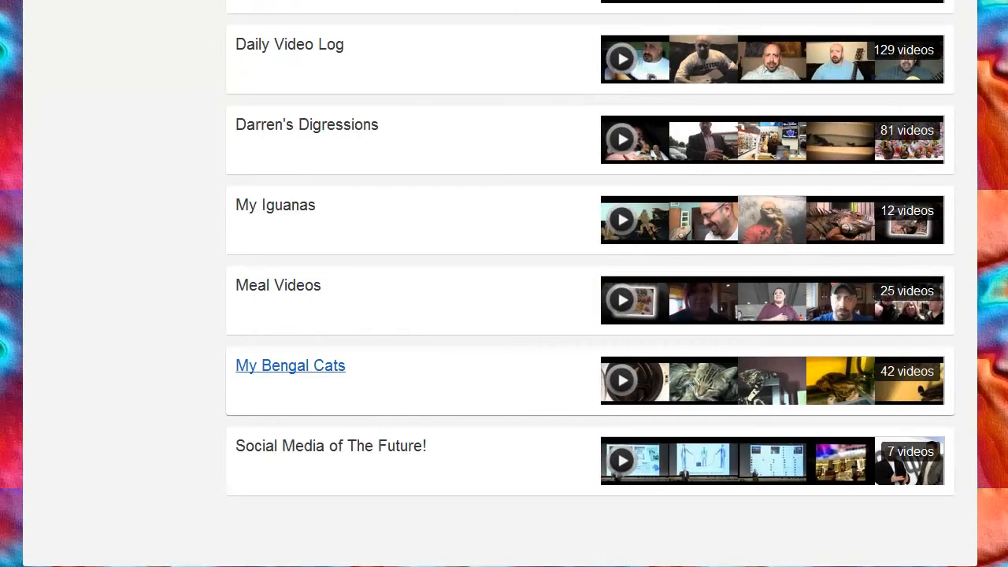
- Open the My Bengal Cats playlist and look through its 42 videos
left_click(290, 366)
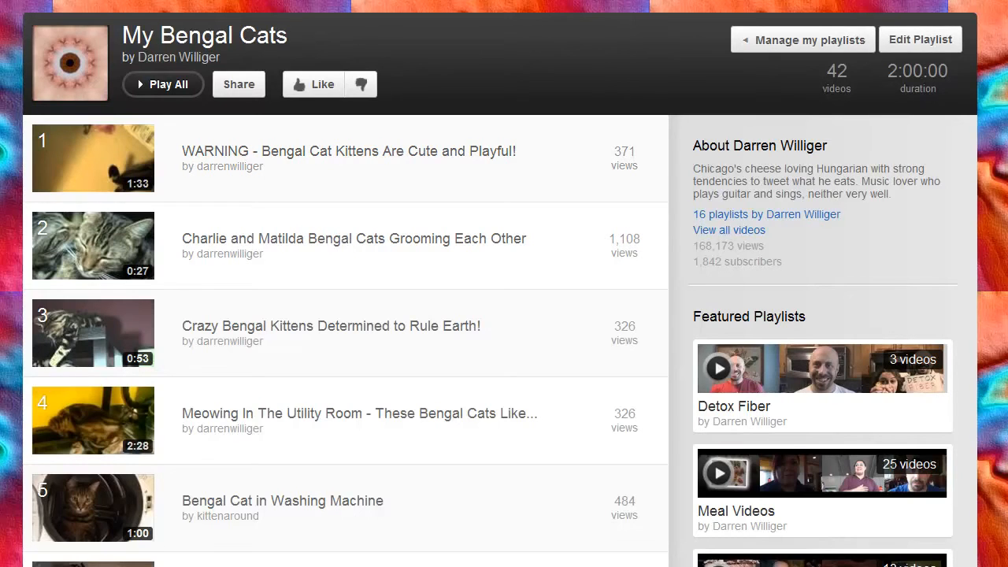
mouse_move(93, 158)
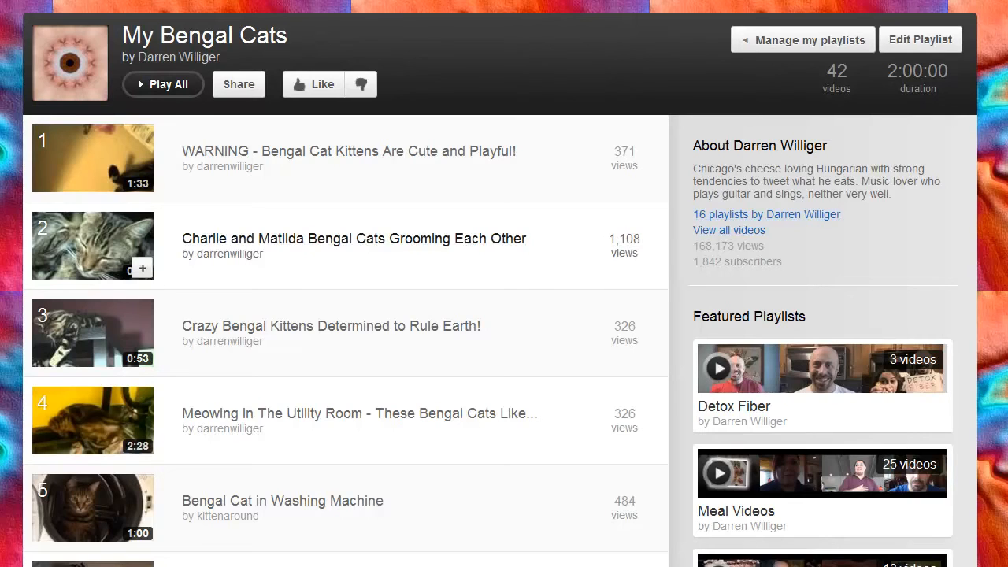
scroll("down", 3)
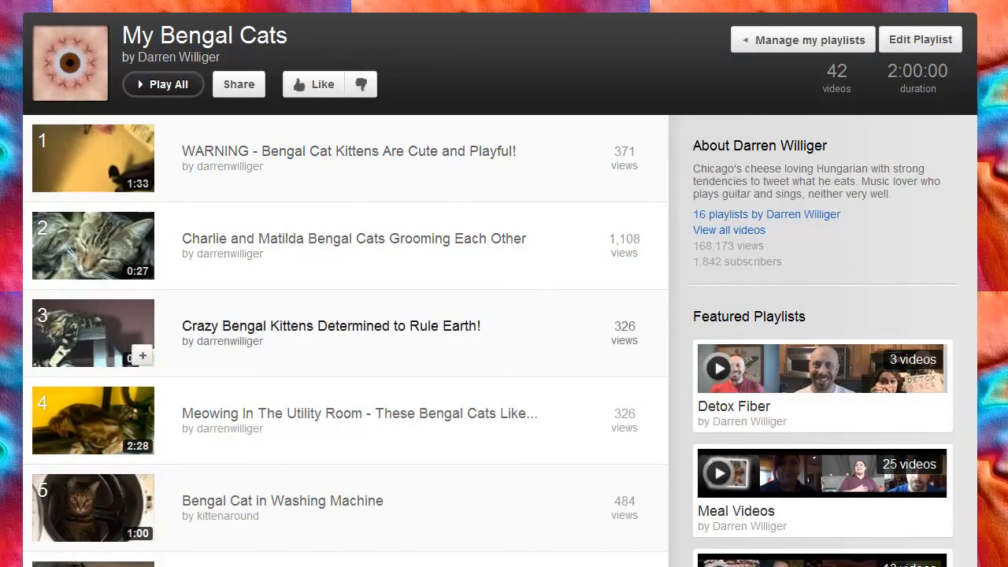
scroll("down", 3)
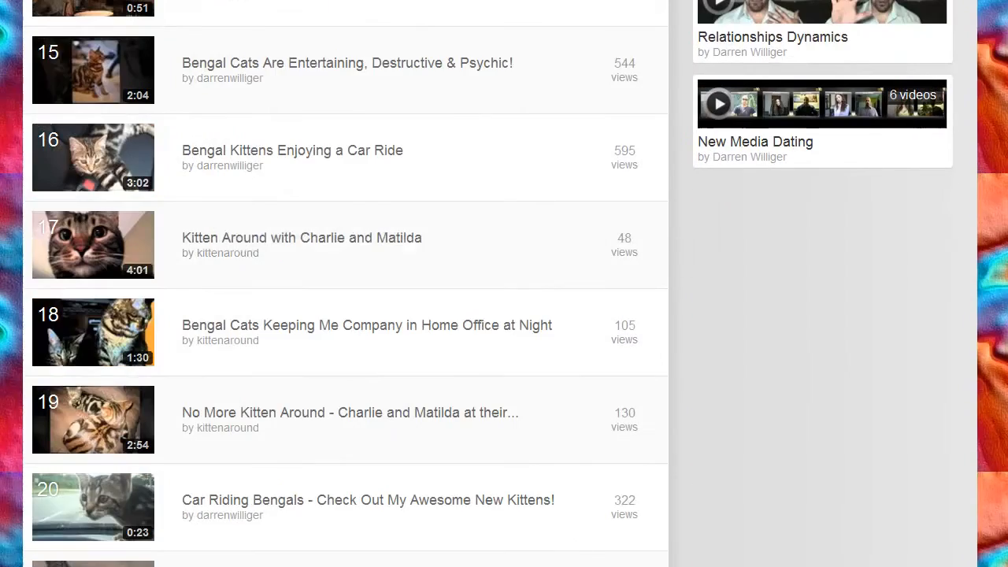
scroll("down", 3)
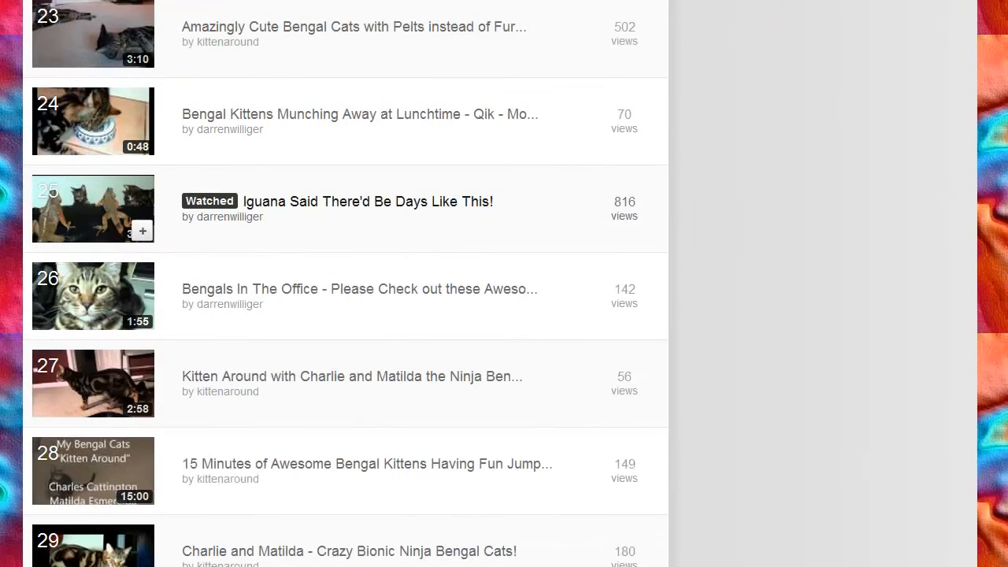
scroll("down", 3)
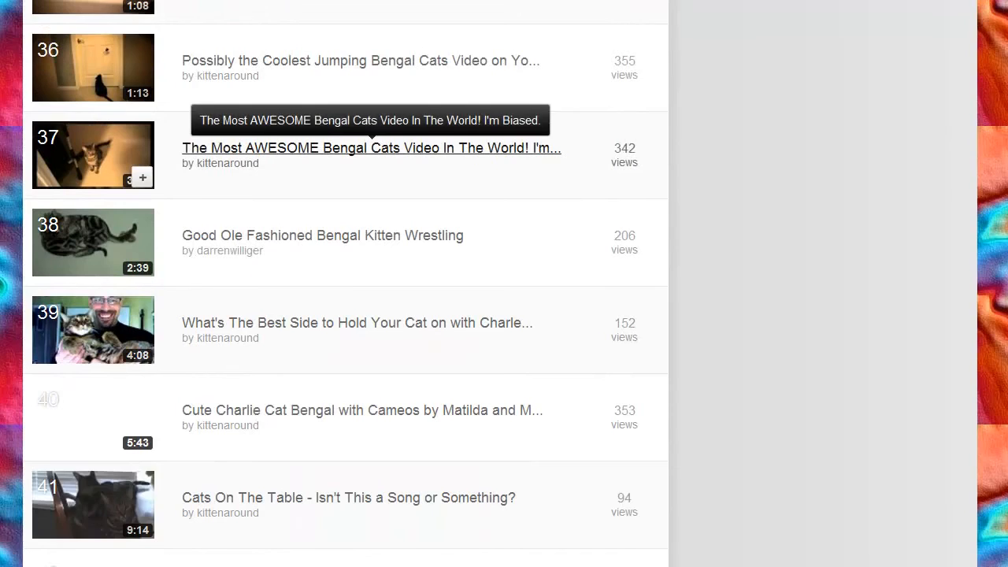
scroll("down", 3)
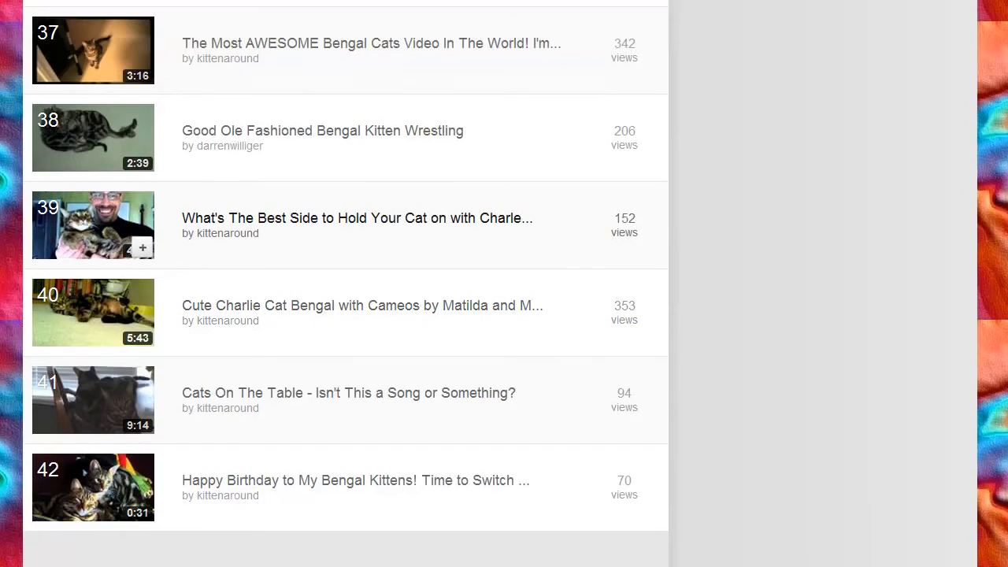
scroll("down", 3)
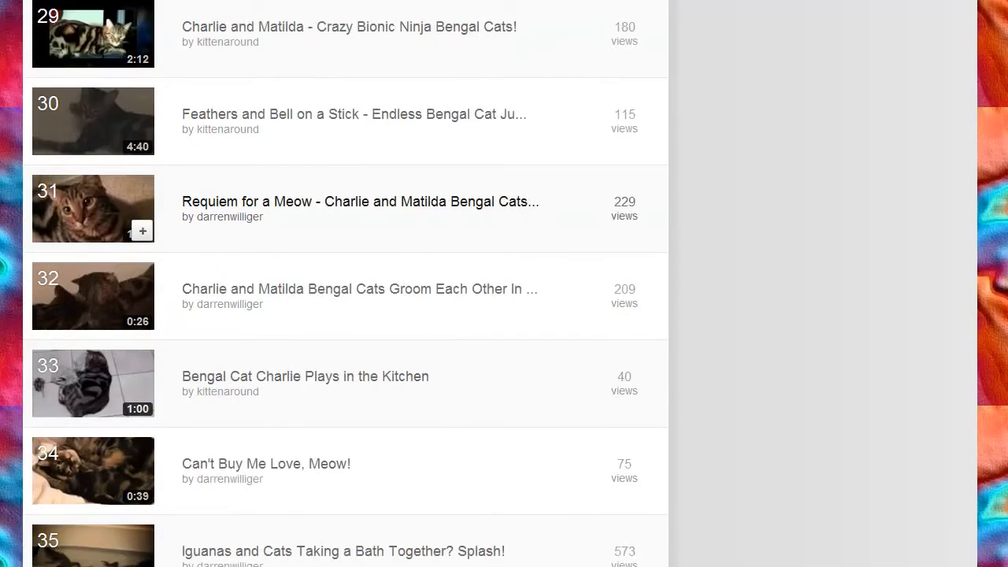
scroll("down", 3)
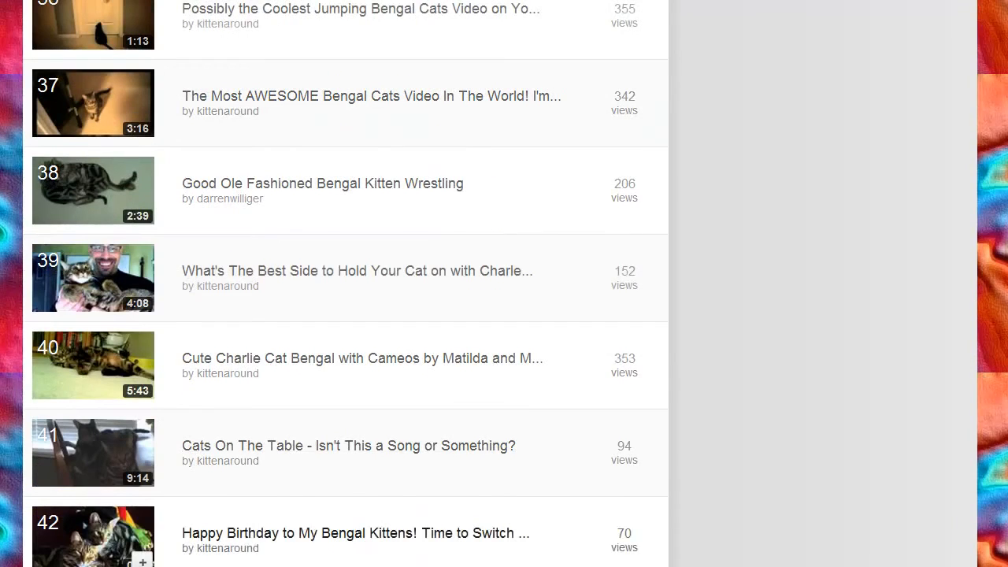
scroll("down", 3)
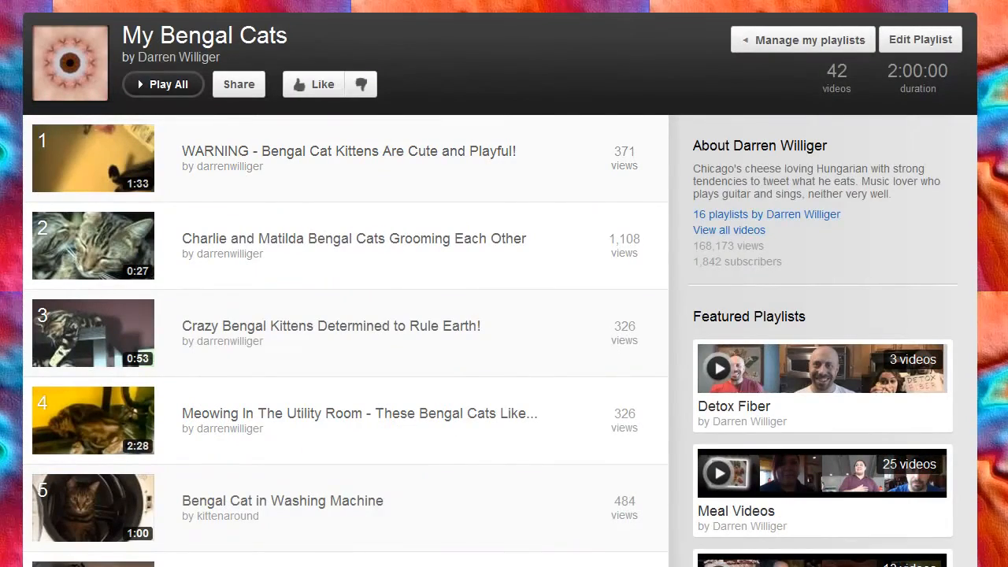
scroll("down", 3)
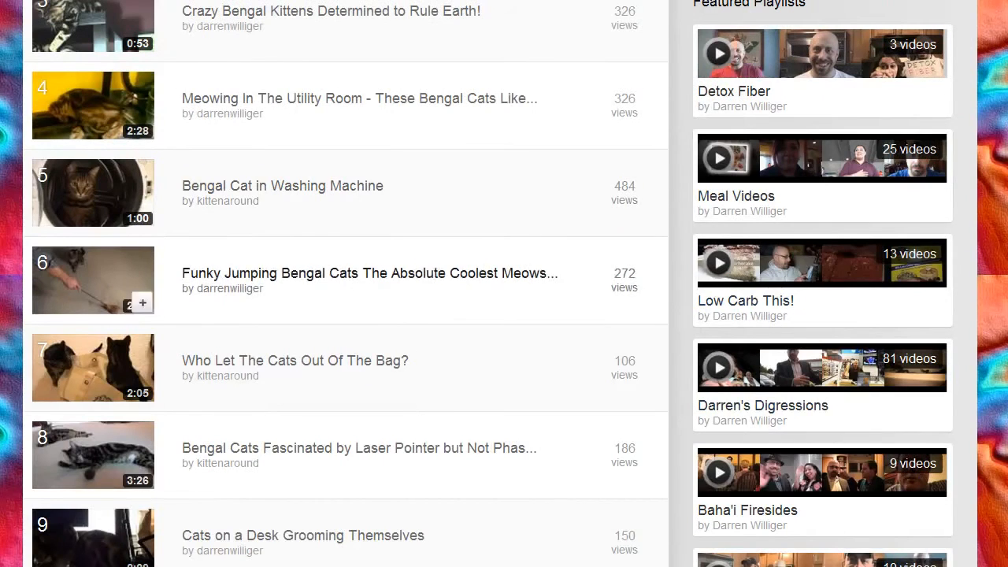
scroll("down", 3)
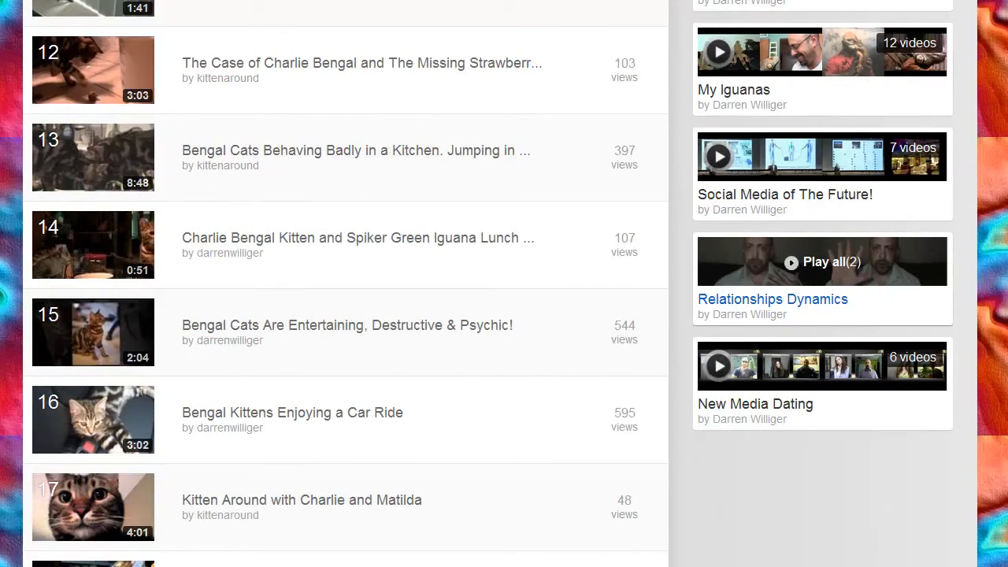
scroll("down", 3)
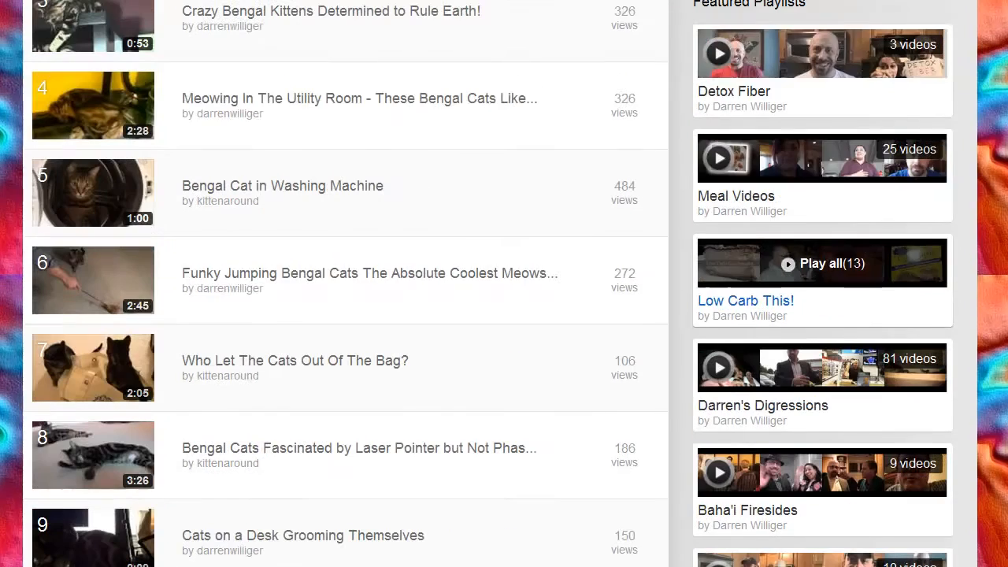
scroll("up", 3)
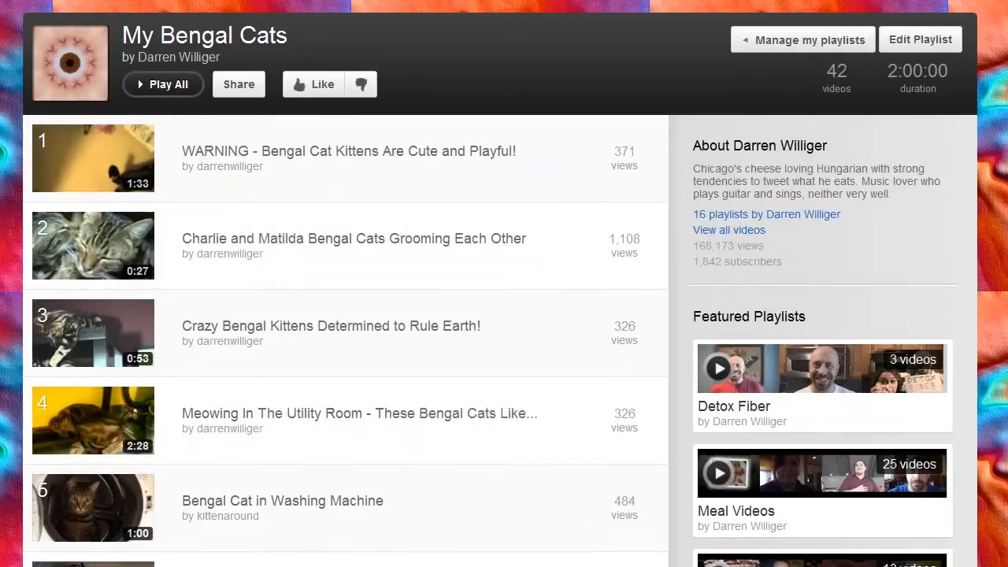
scroll("down", 3)
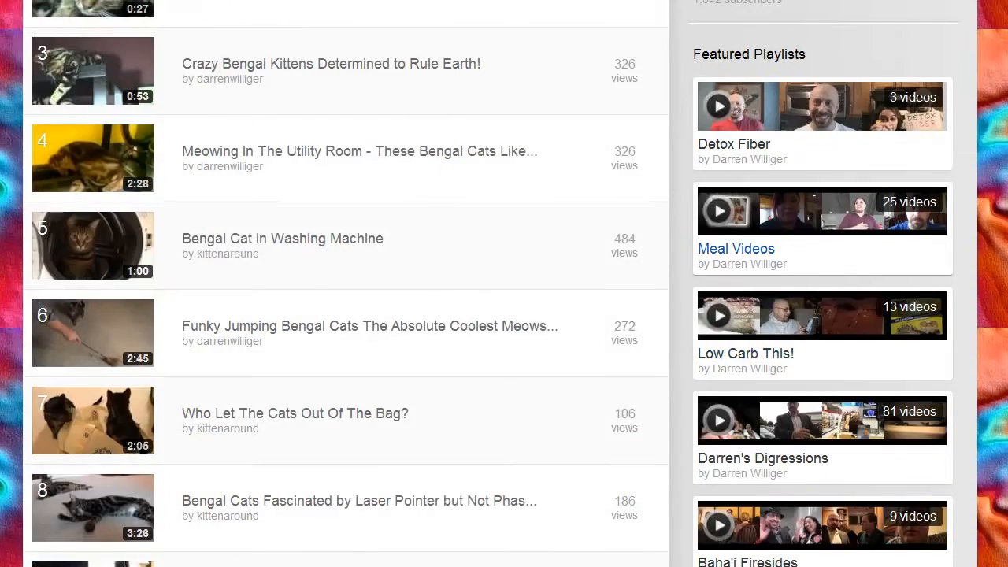
scroll("up", 3)
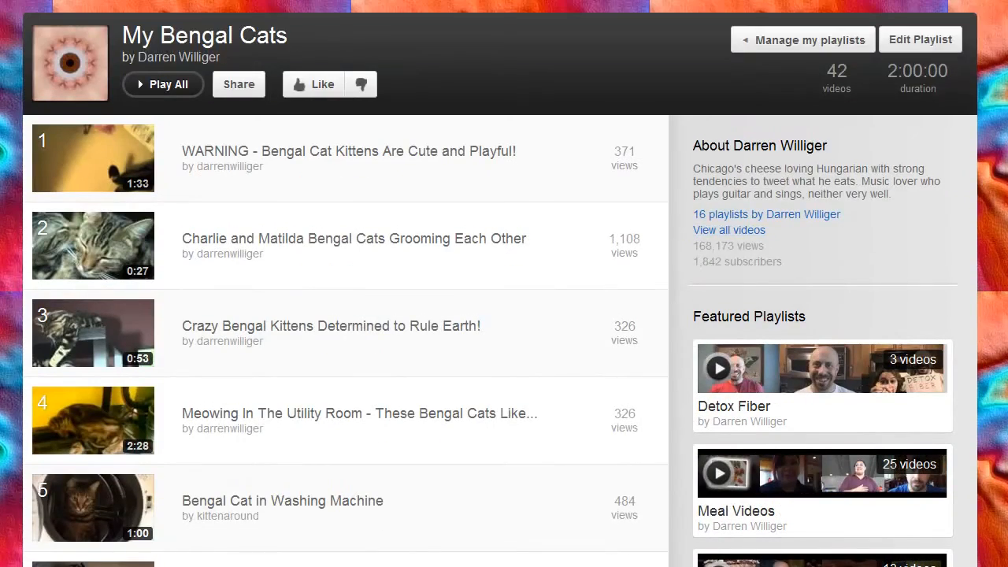
left_click(920, 39)
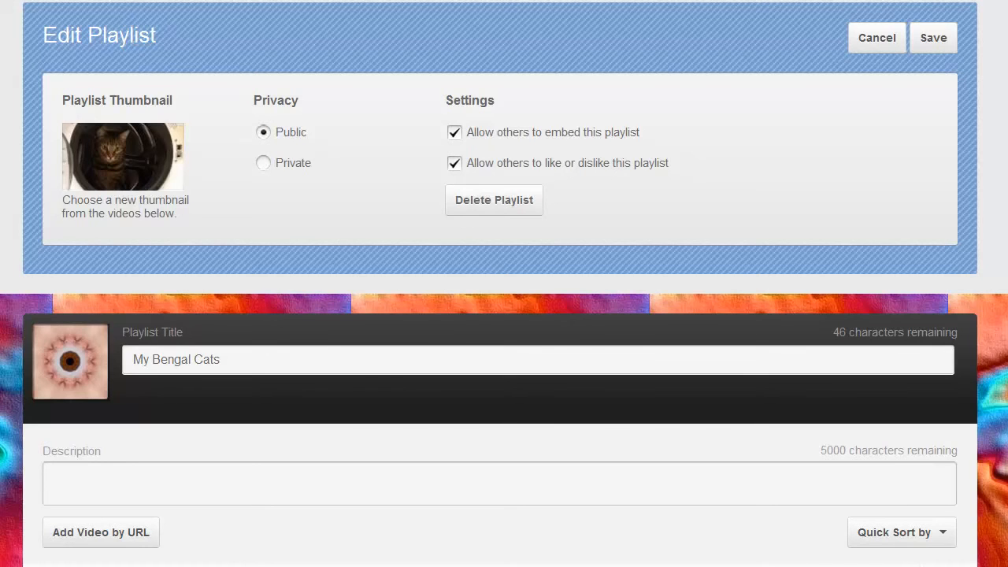
scroll("down", 3)
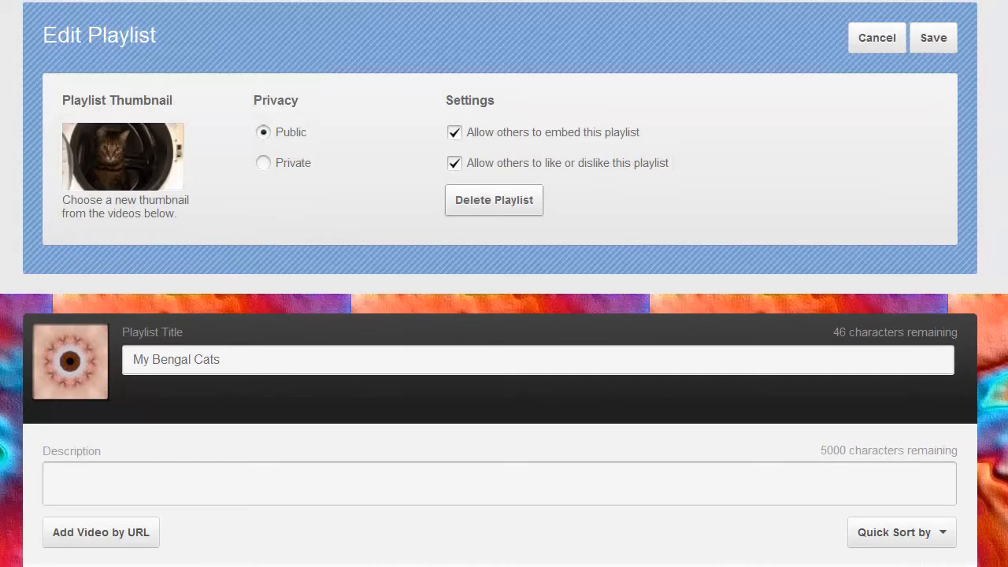
scroll("down", 3)
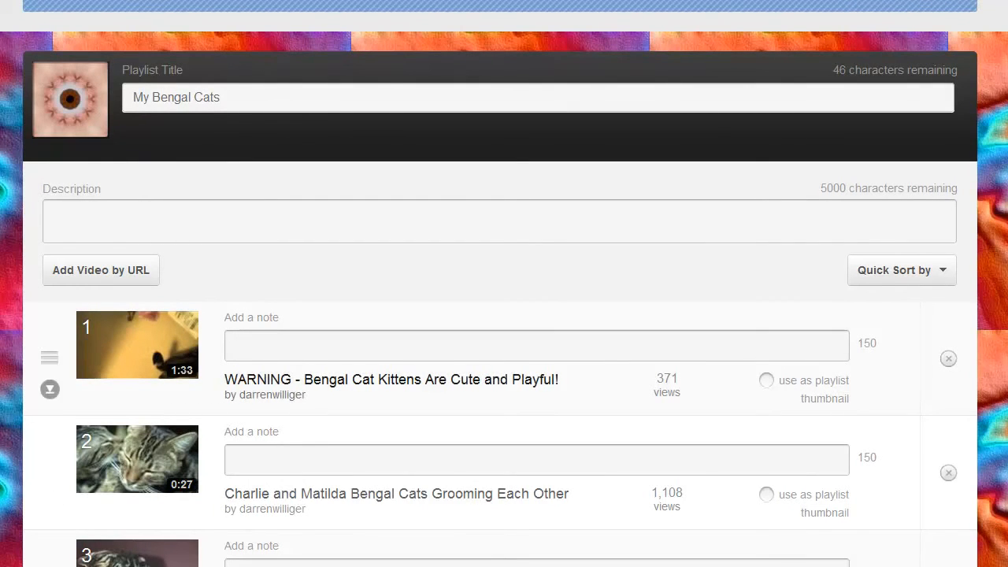
scroll("down", 3)
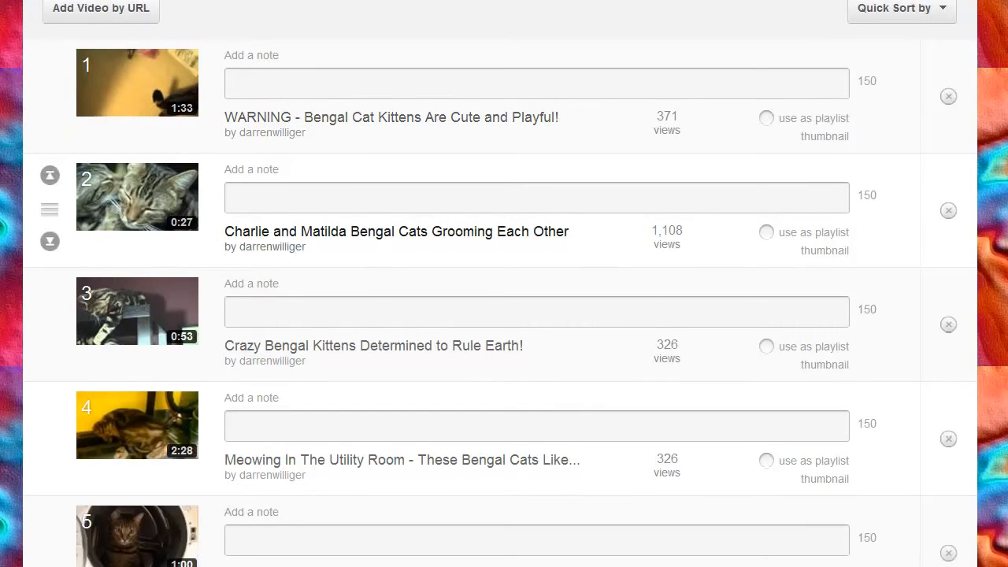
left_click(901, 8)
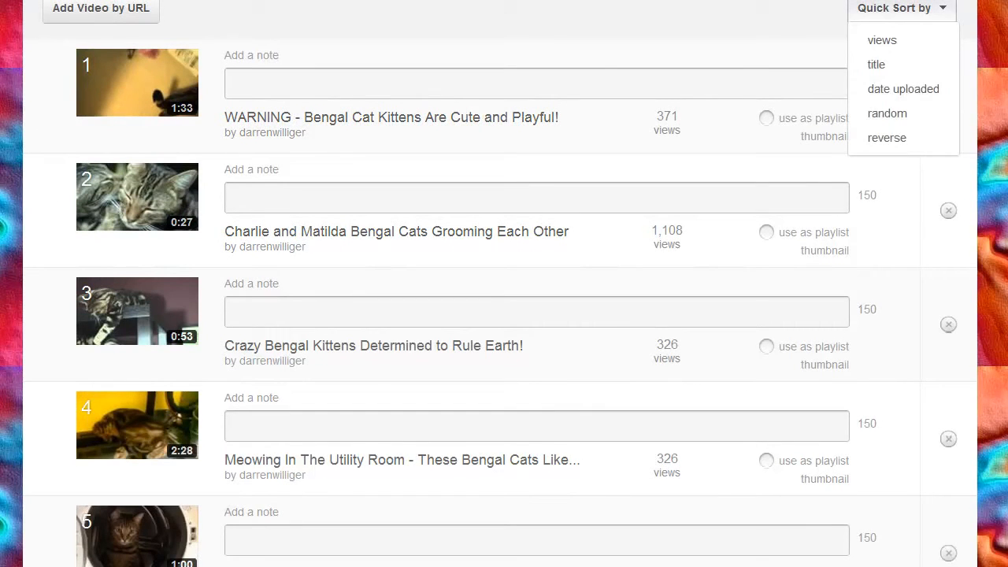
mouse_move(904, 88)
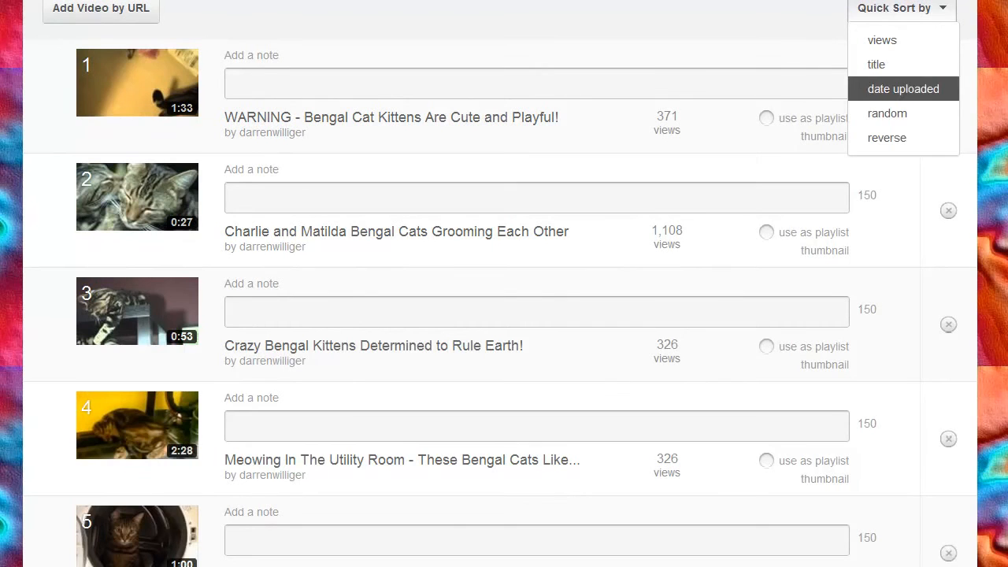
mouse_move(887, 137)
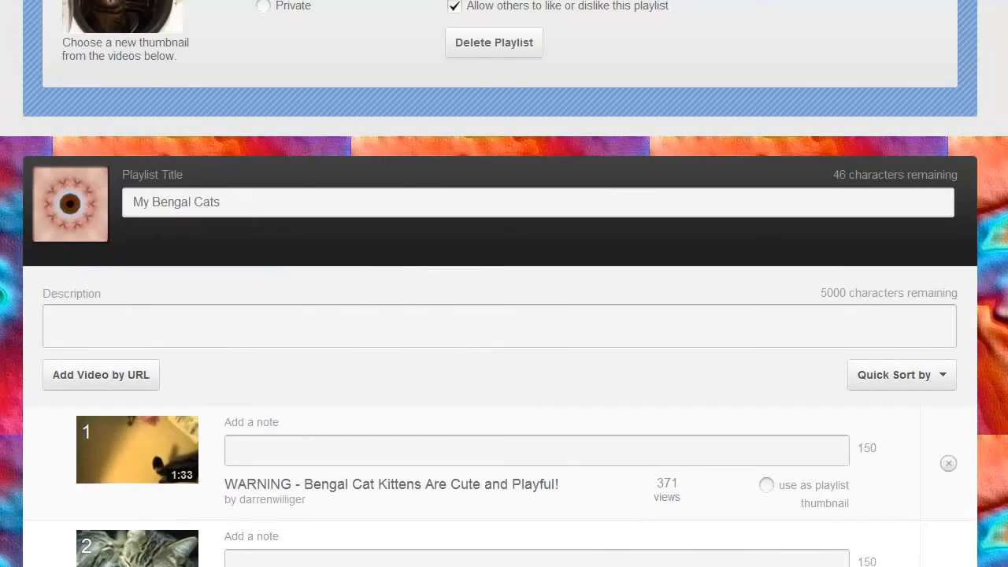
scroll("up", 3)
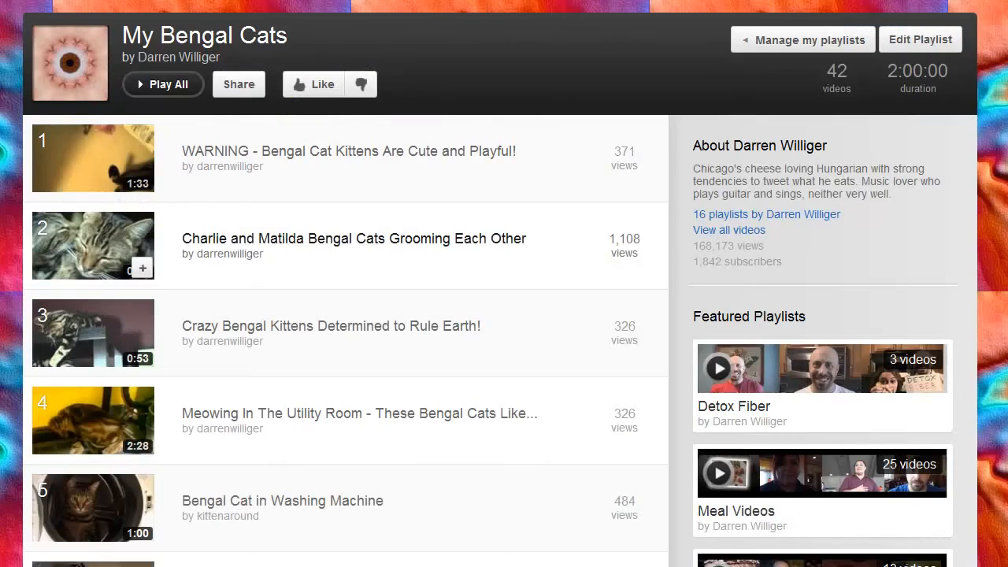
- Scroll down the My Bengal Cats playlist page toward the About panel
scroll("down", 3)
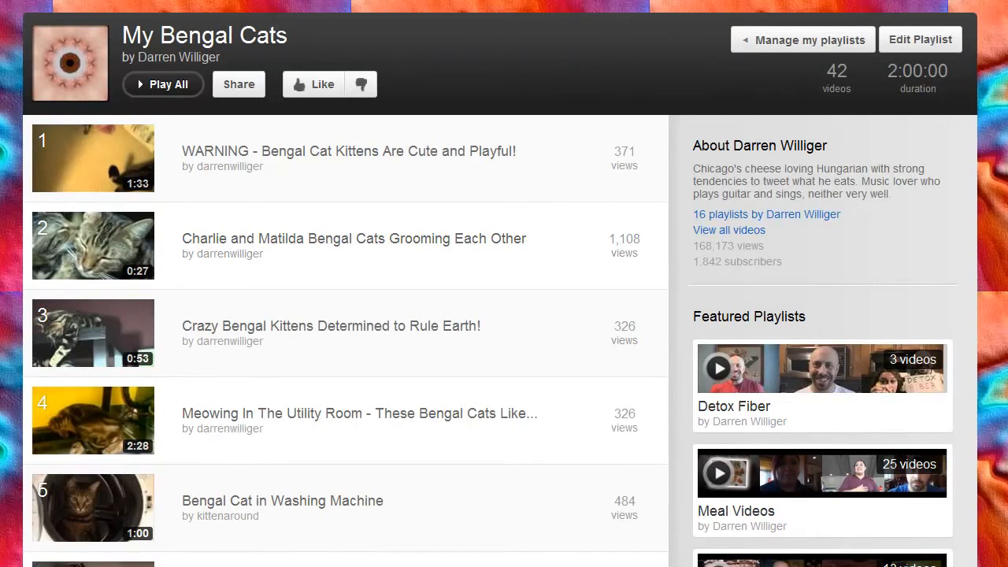
scroll("down", 3)
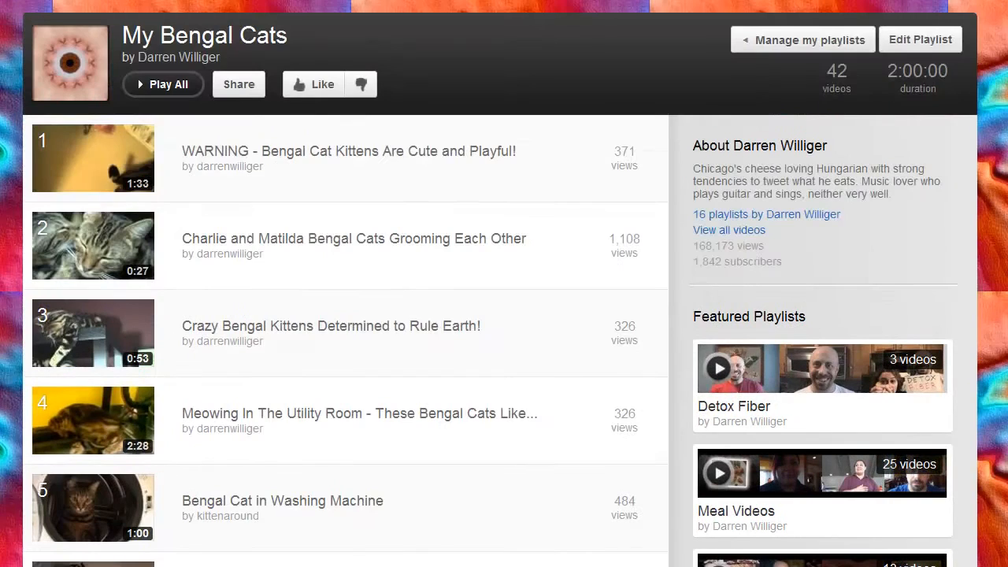
scroll("down", 3)
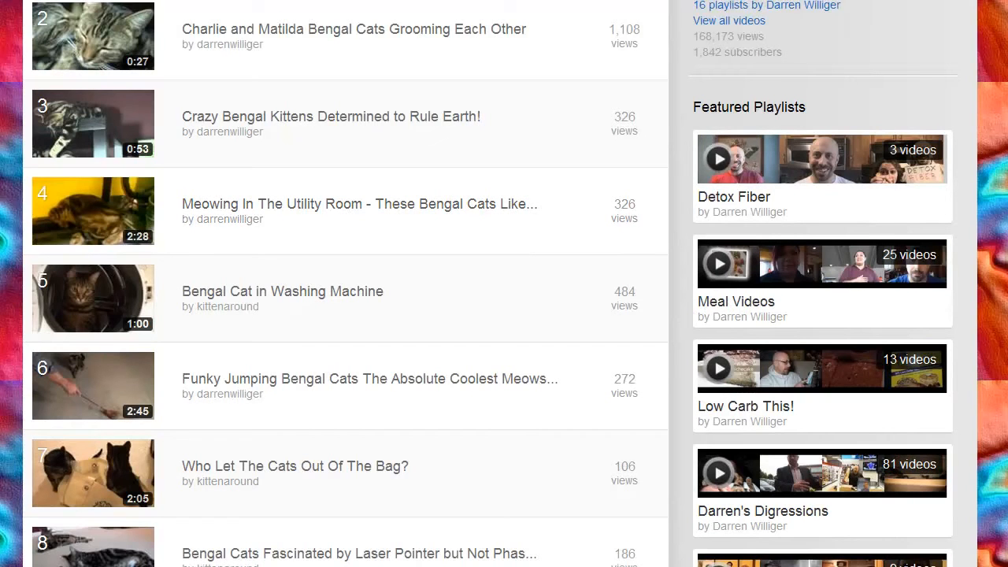
mouse_move(823, 158)
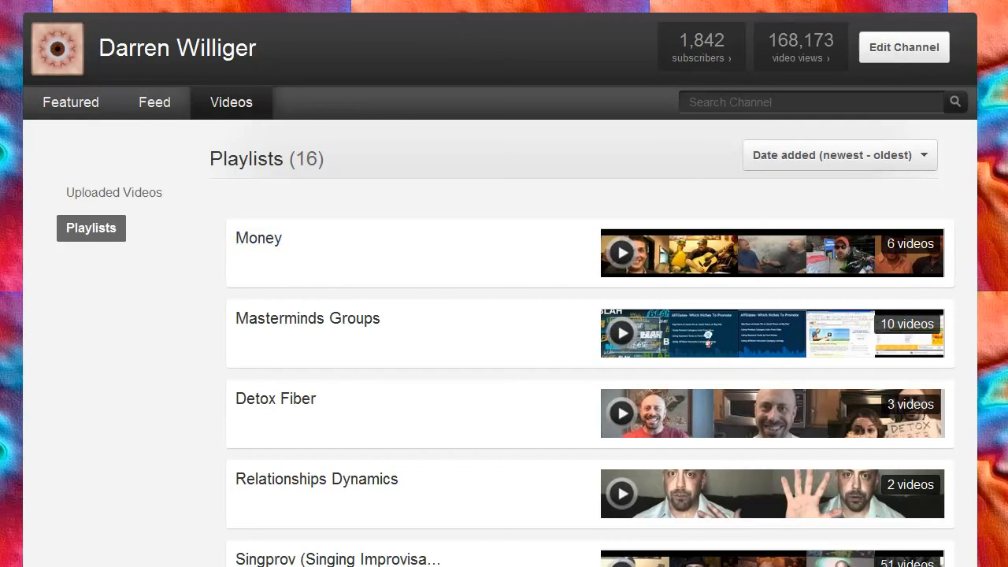
scroll("down", 3)
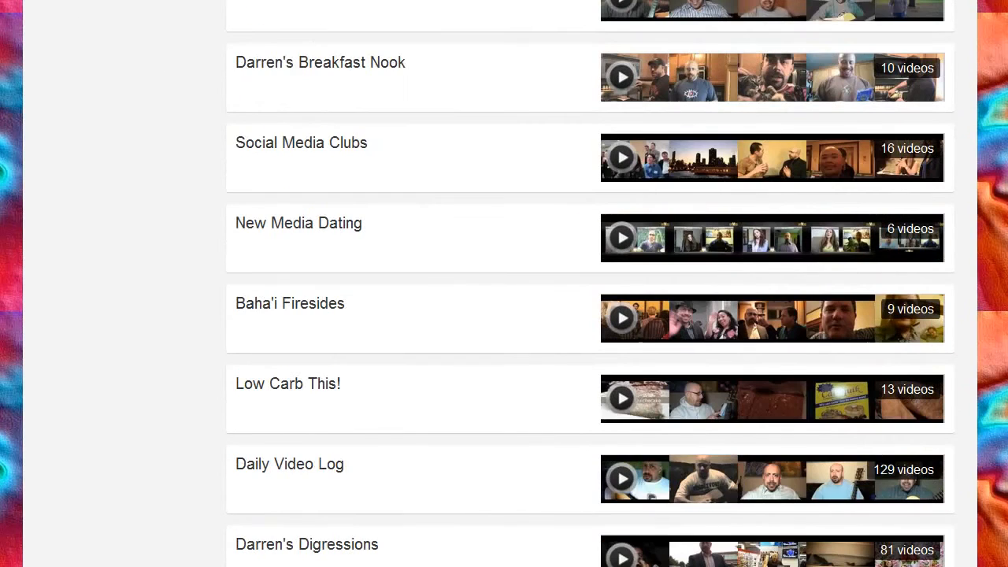
scroll("down", 3)
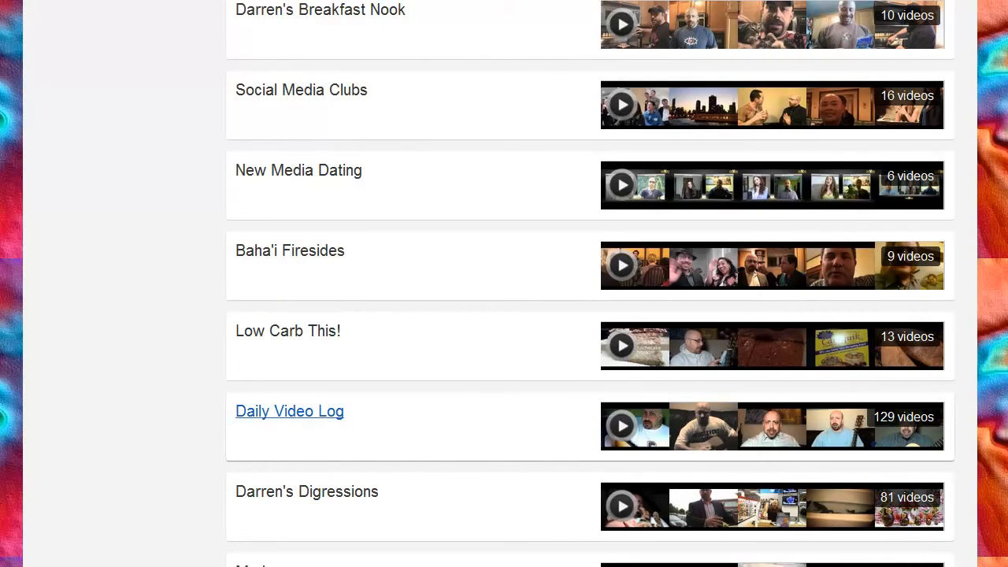
left_click(290, 411)
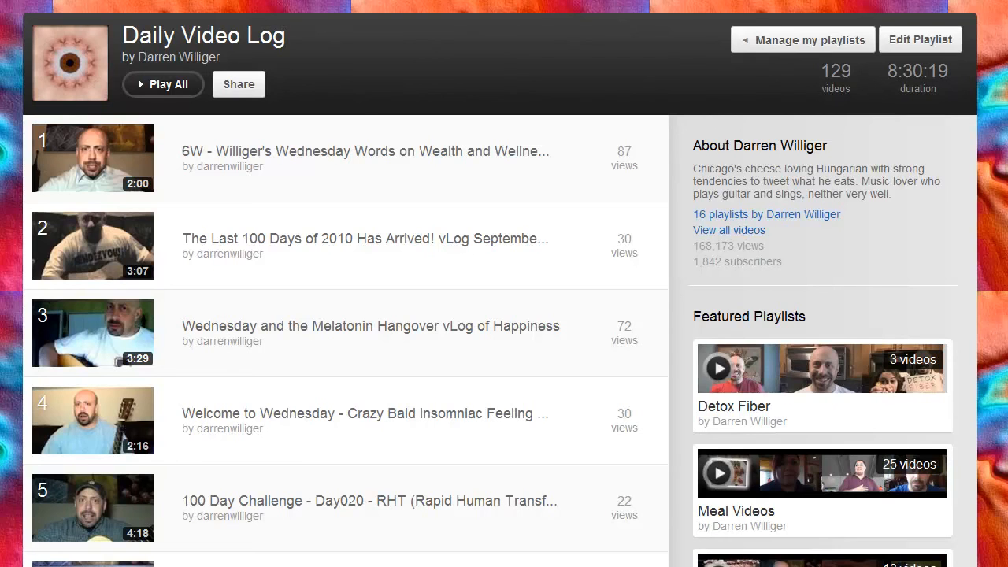
scroll("down", 3)
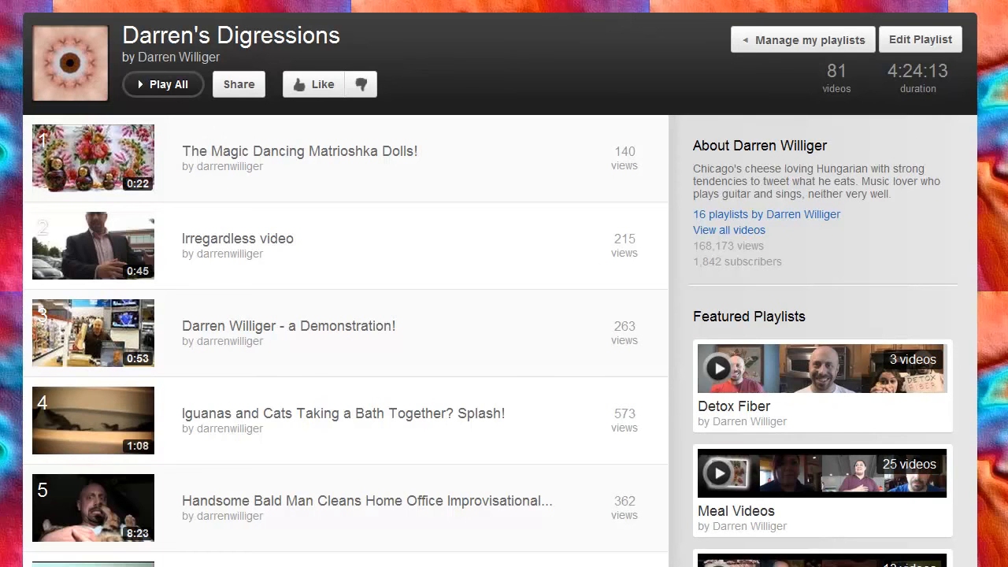
scroll("down", 3)
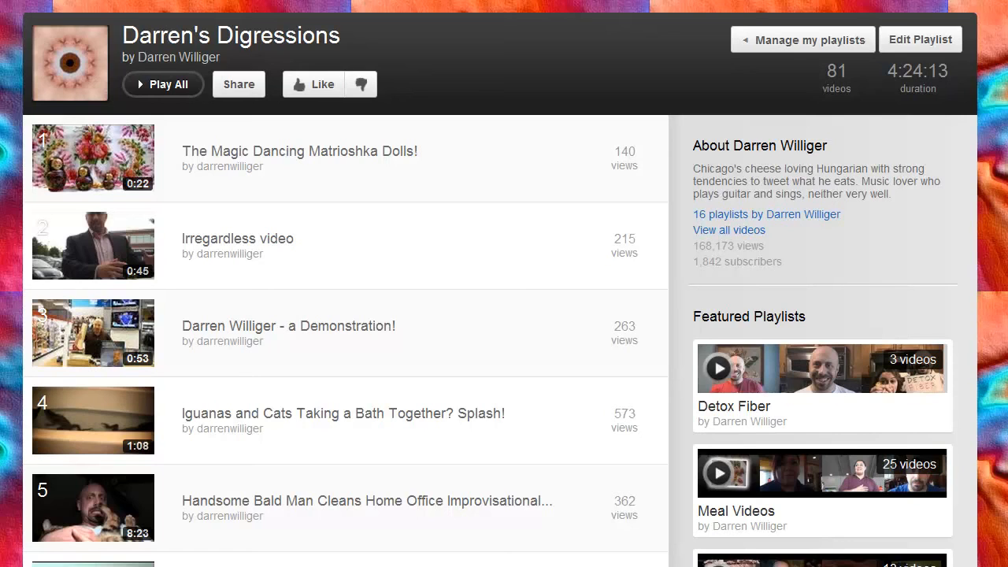
mouse_move(766, 214)
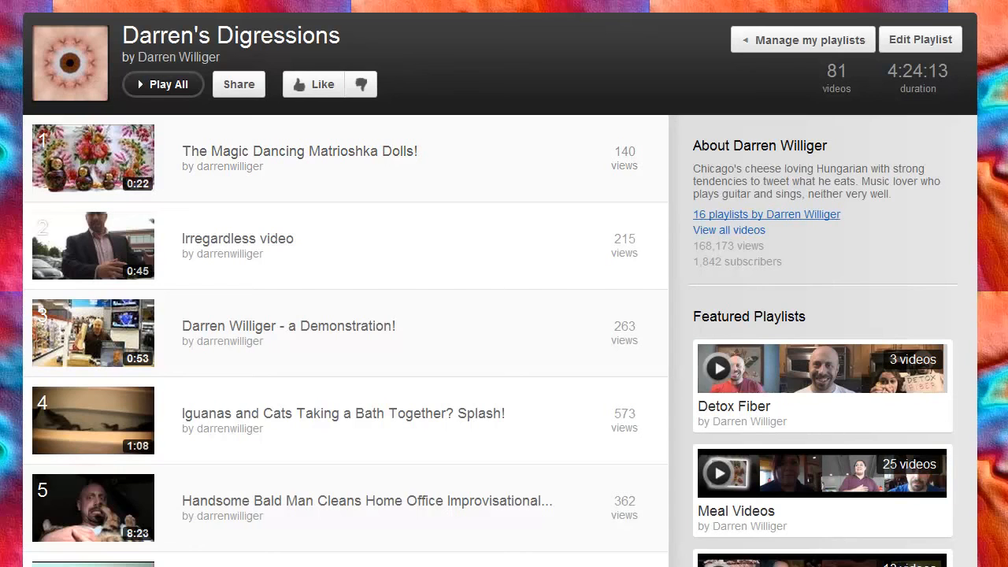
left_click(766, 215)
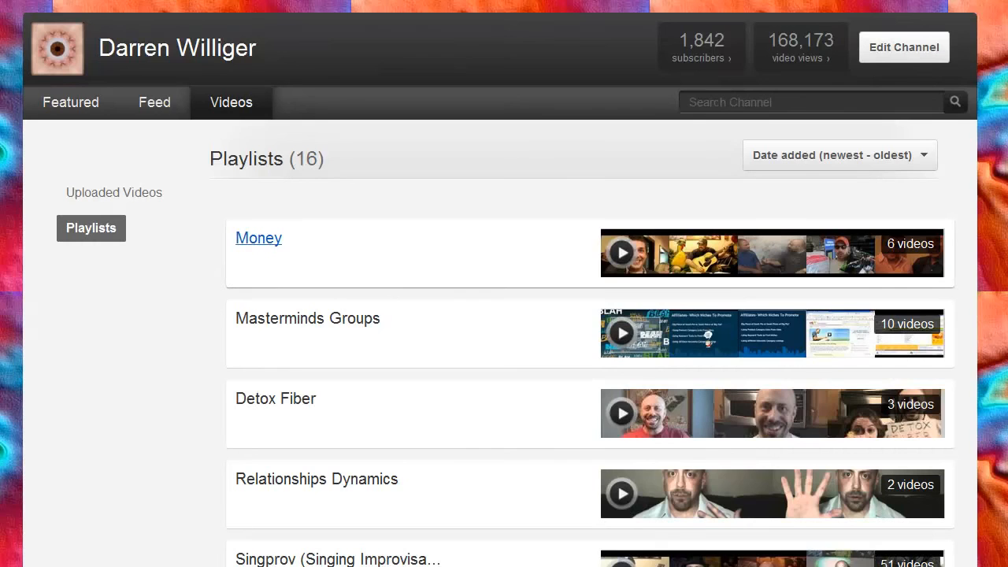
- Set the Money playlist's privacy to Private and save it
left_click(259, 238)
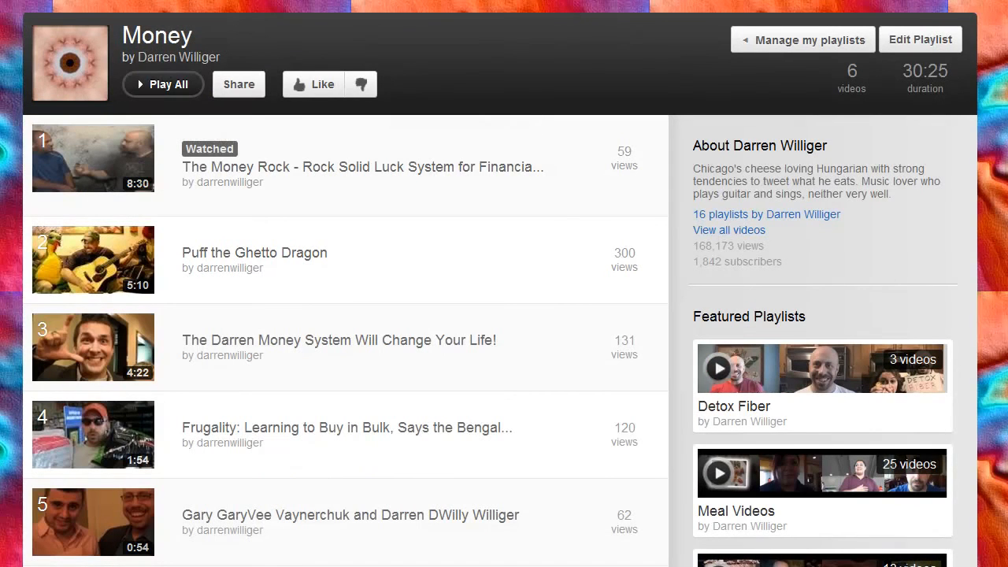
left_click(920, 38)
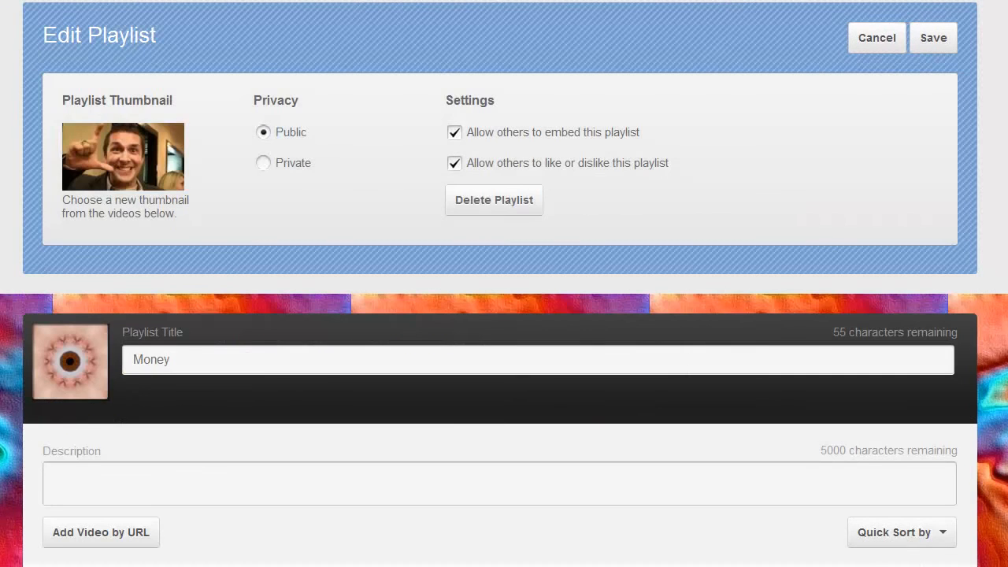
left_click(263, 162)
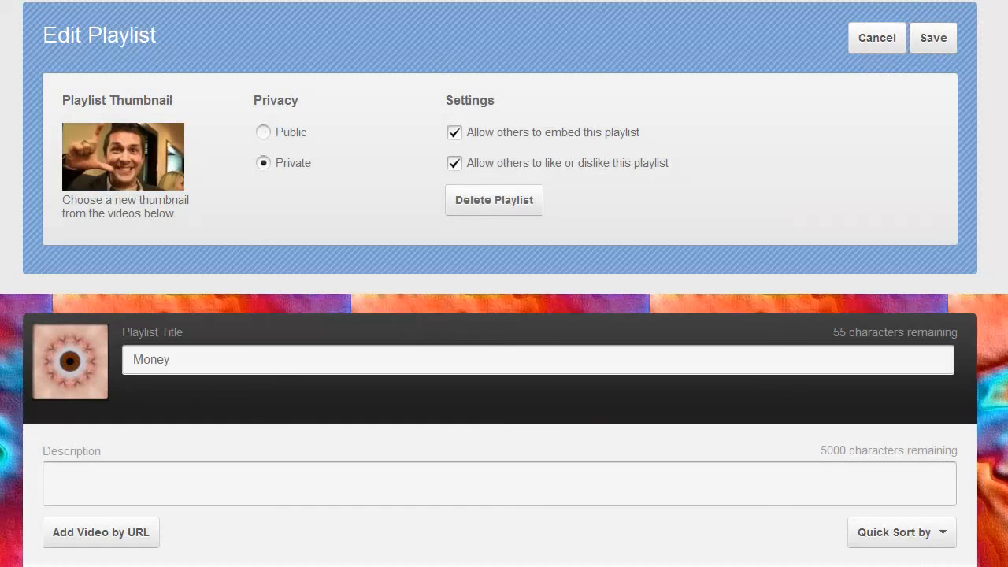
left_click(933, 37)
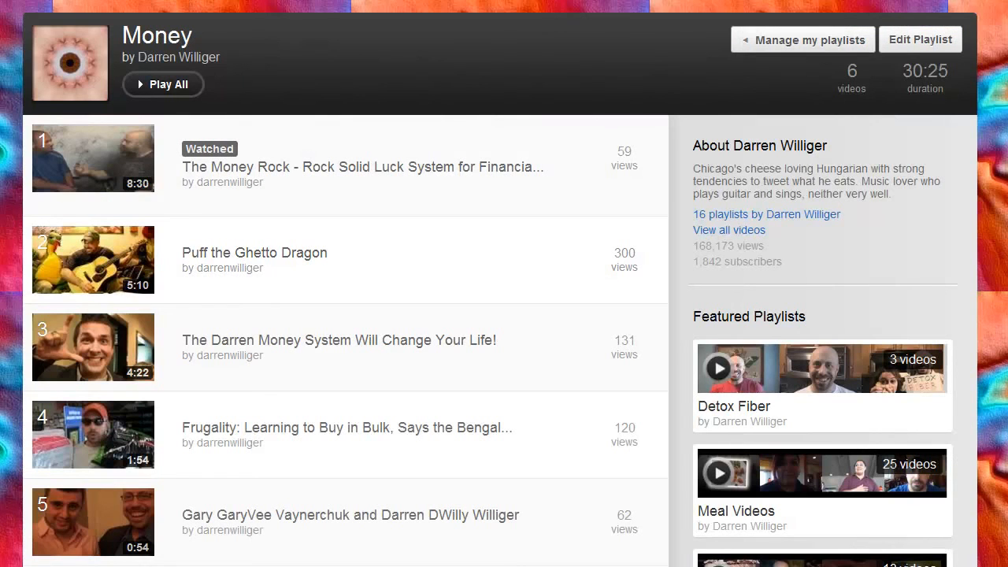
- Return to Manage my playlists and scroll the 16 playlists, Money now marked private
left_click(804, 39)
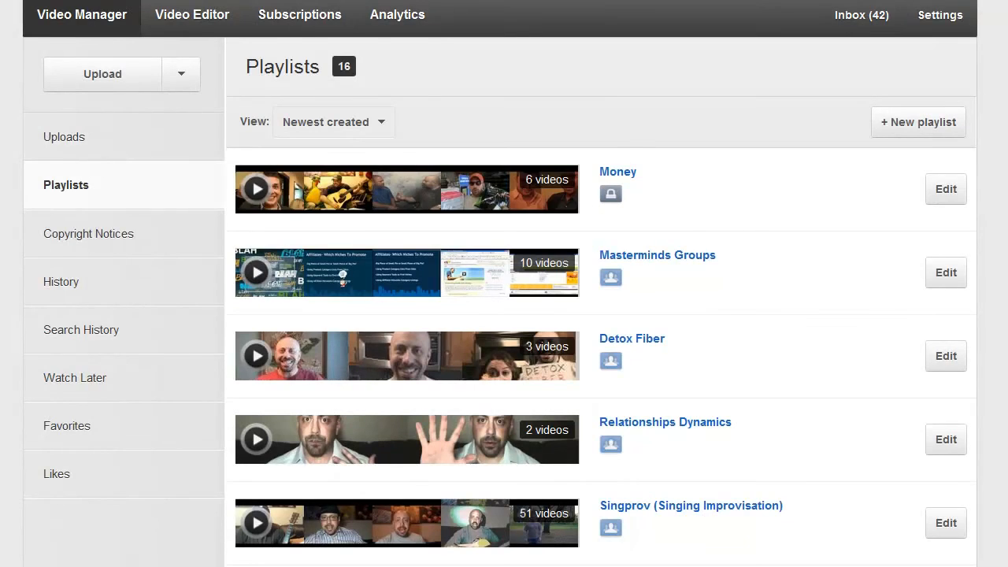
scroll("down", 3)
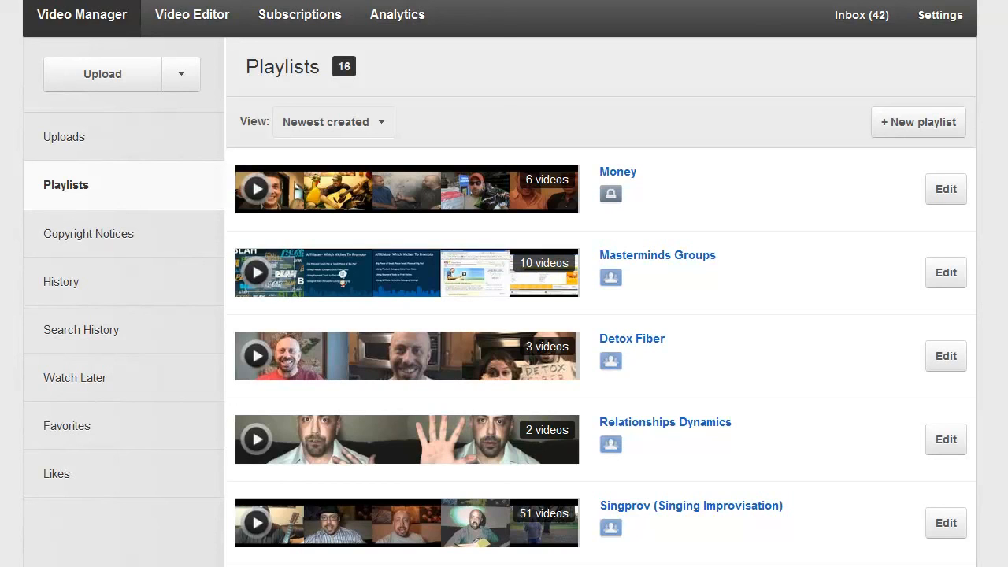
scroll("down", 3)
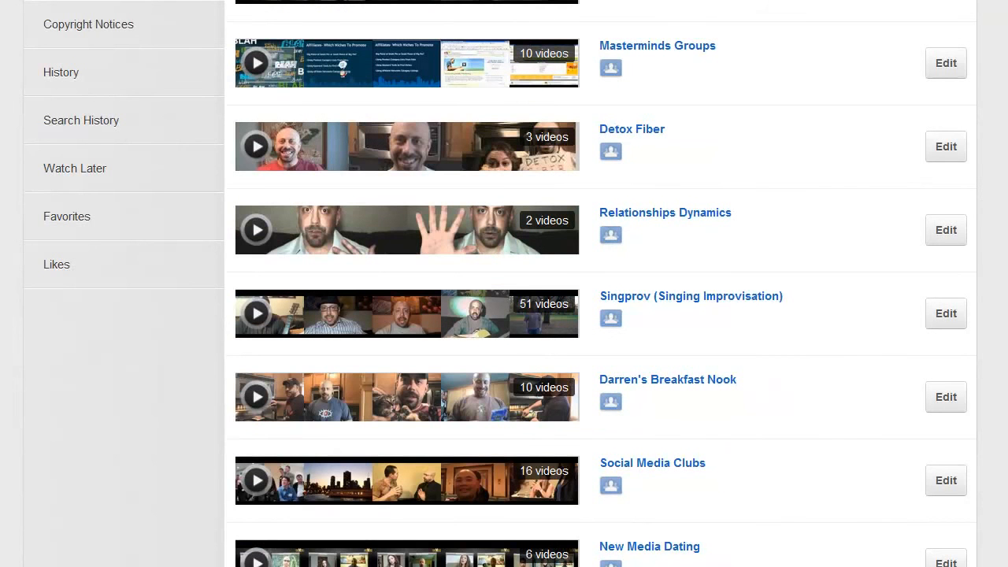
scroll("down", 3)
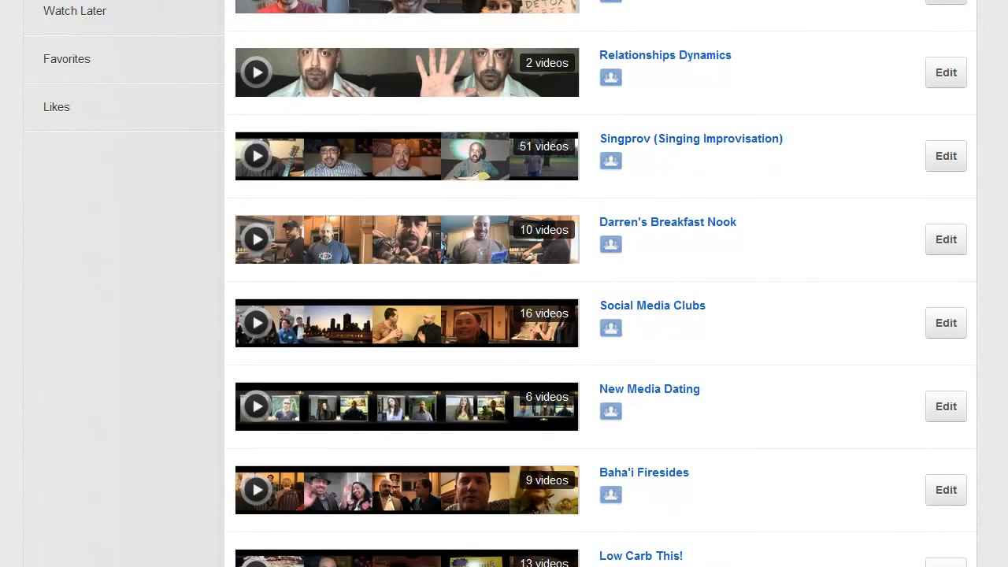